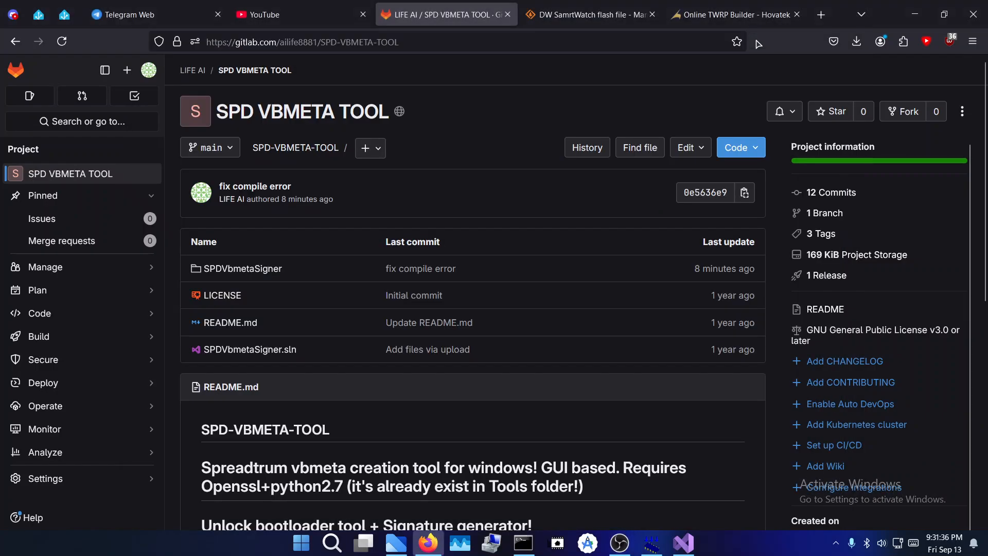
pyautogui.moveTo(850, 404)
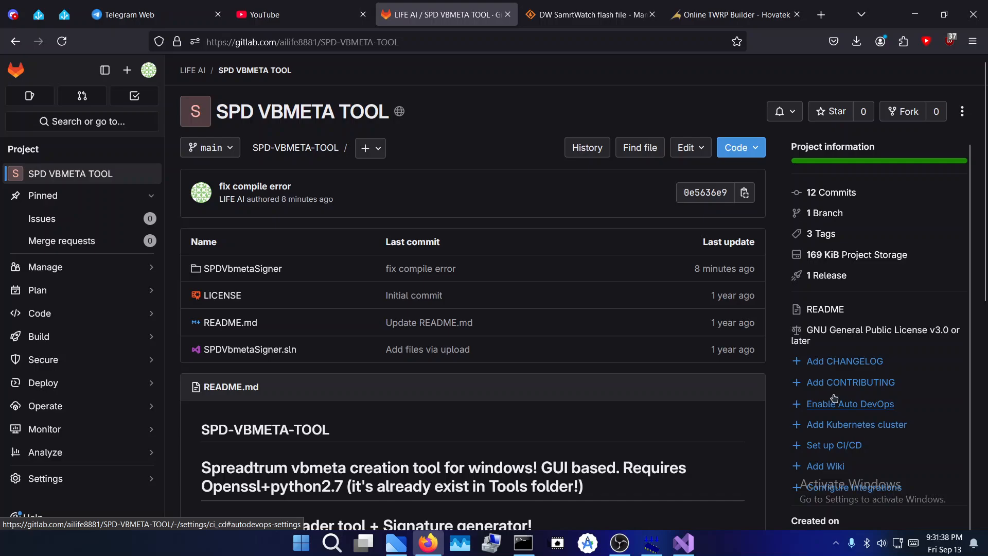
pyautogui.moveTo(759, 423)
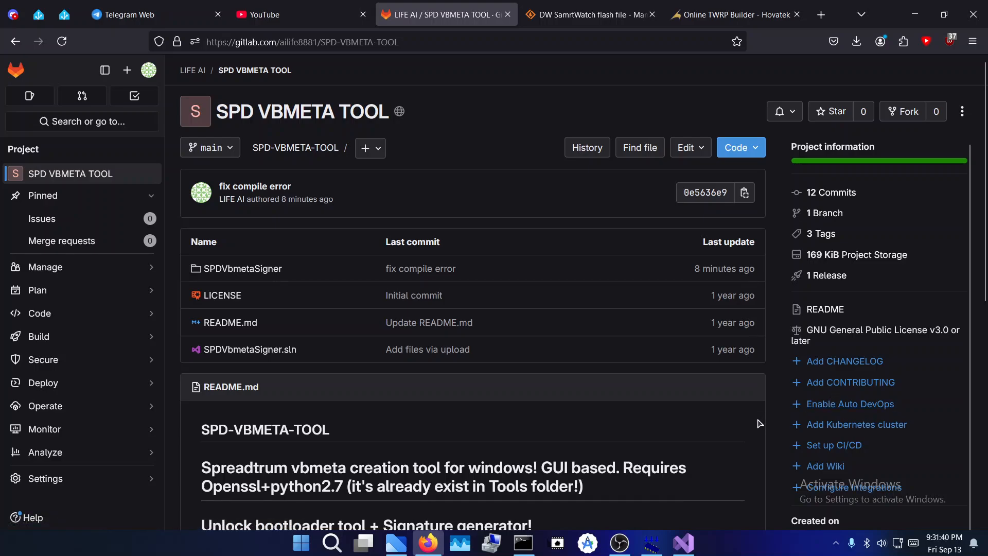
pyautogui.moveTo(397, 60)
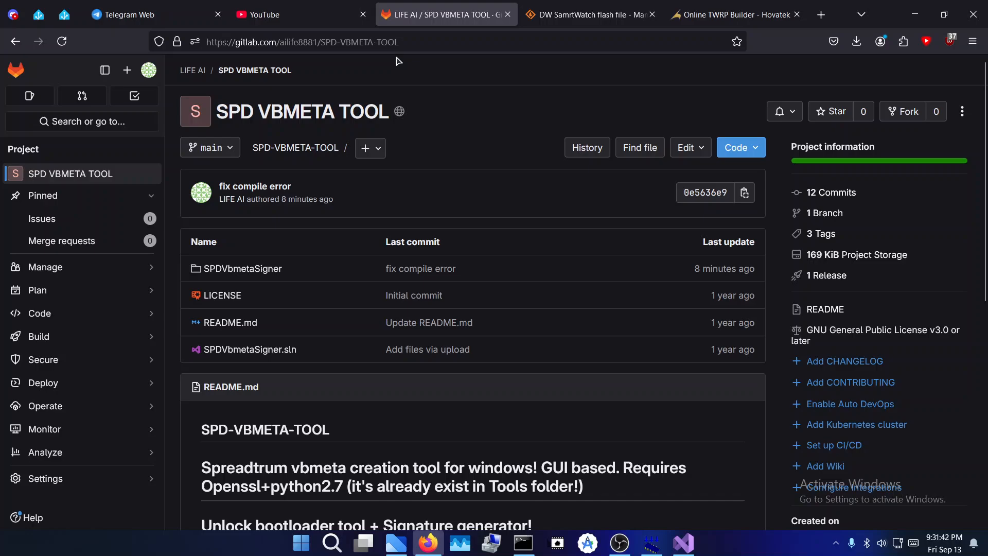
pyautogui.moveTo(589, 14)
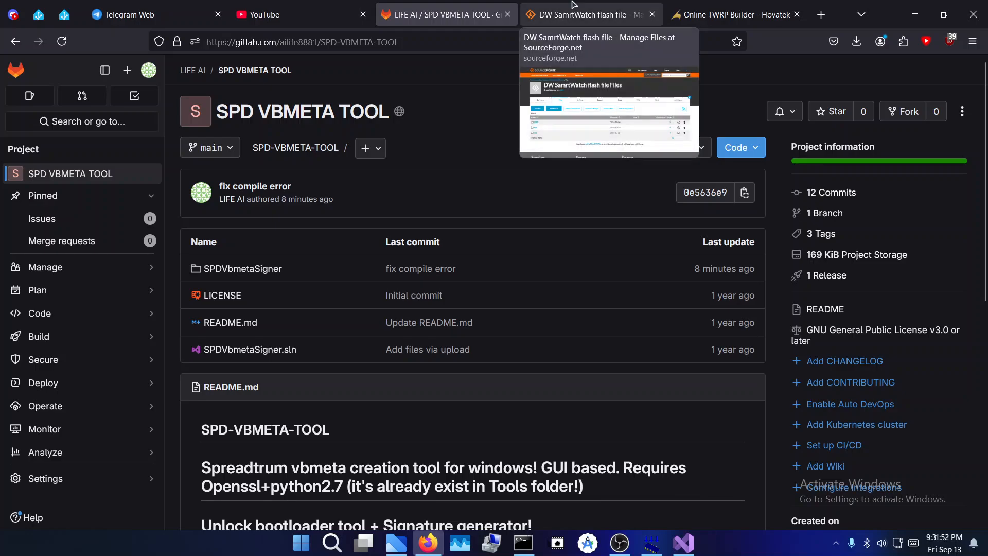
pyautogui.moveTo(600, 44)
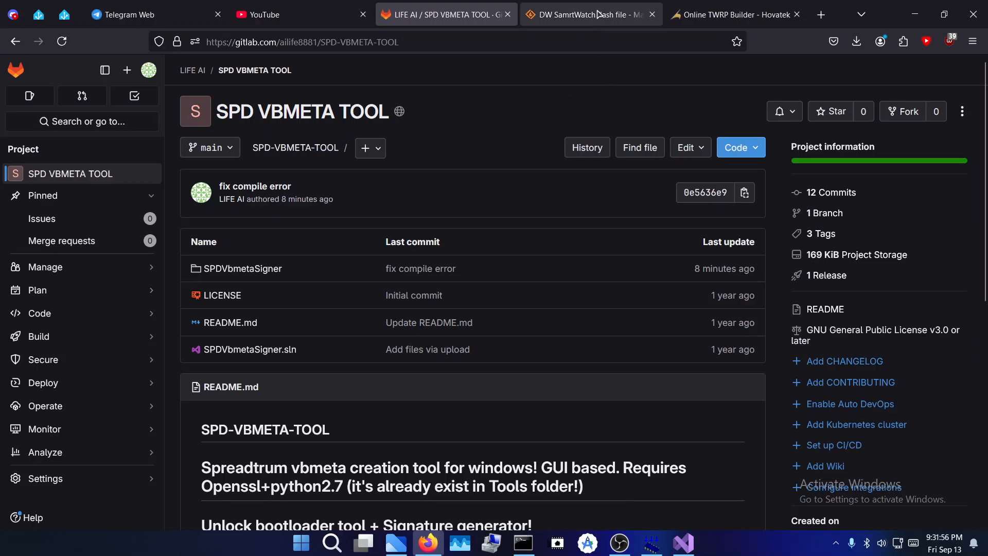
# - Browse the S12A folder's firmware .pac files on SourceForge, then return to the top-level model folder list
pyautogui.click(586, 13)
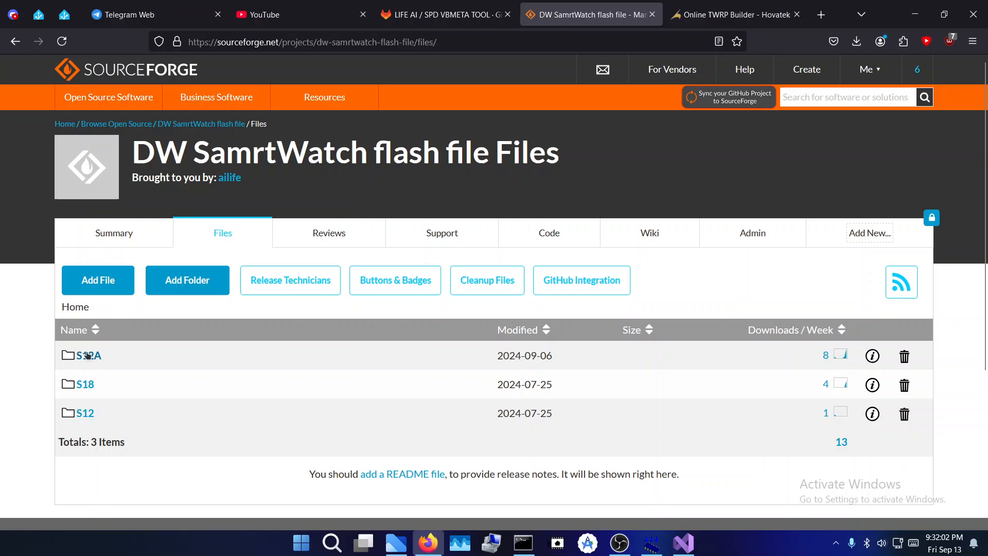
pyautogui.click(89, 355)
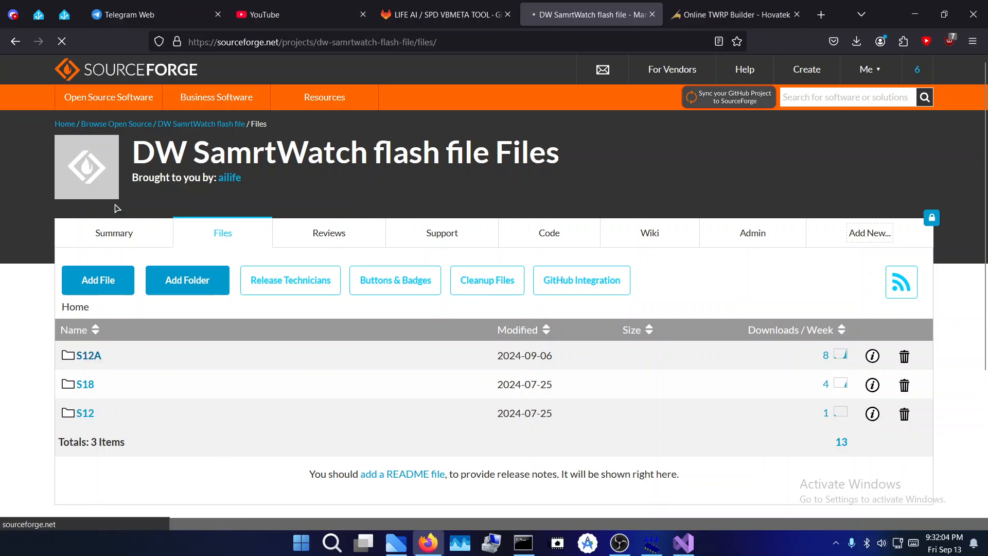
pyautogui.click(84, 355)
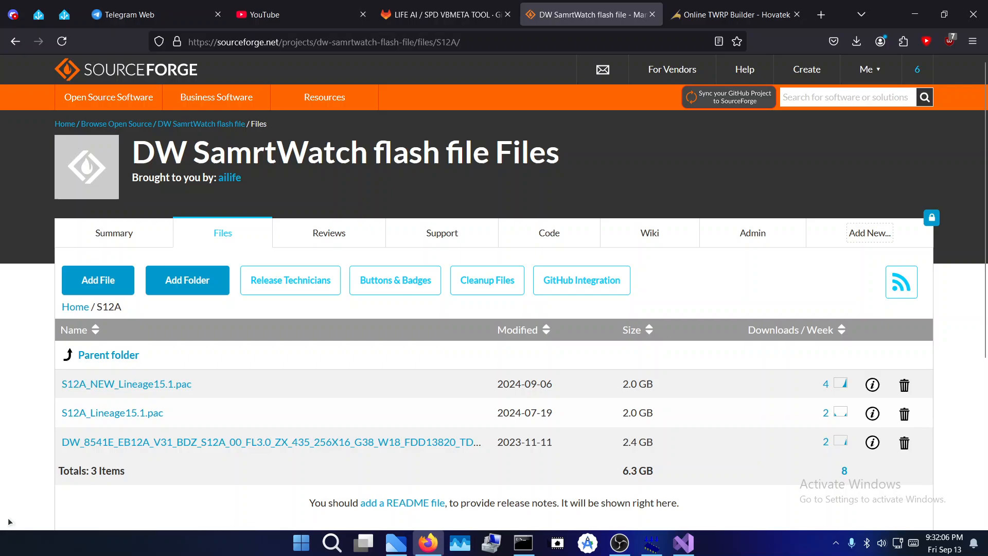
pyautogui.moveTo(13, 40)
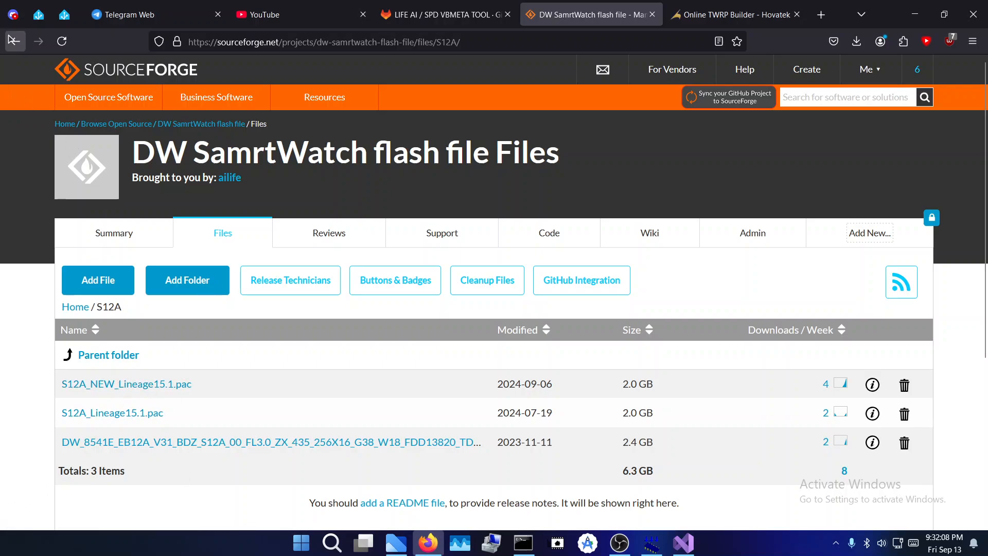
pyautogui.click(108, 354)
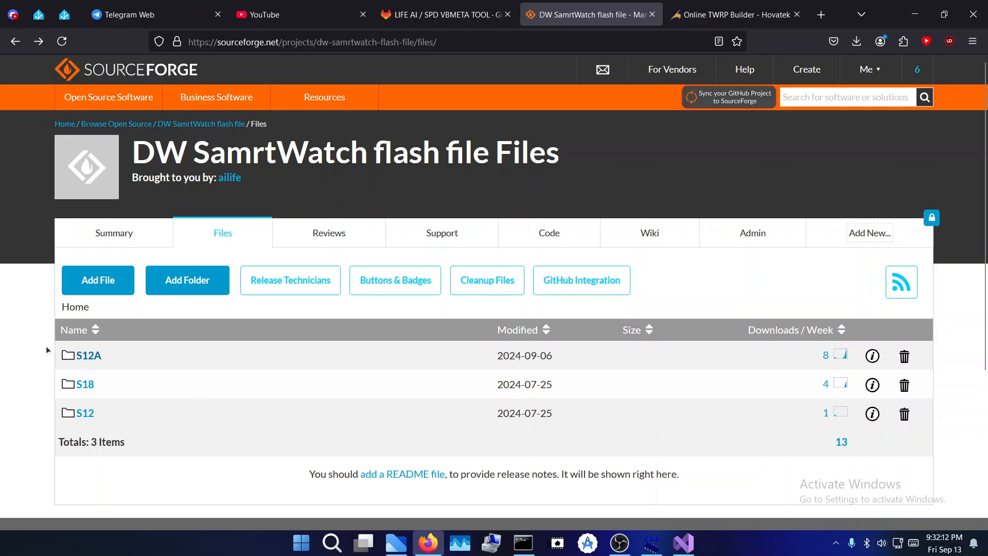
pyautogui.moveTo(66, 460)
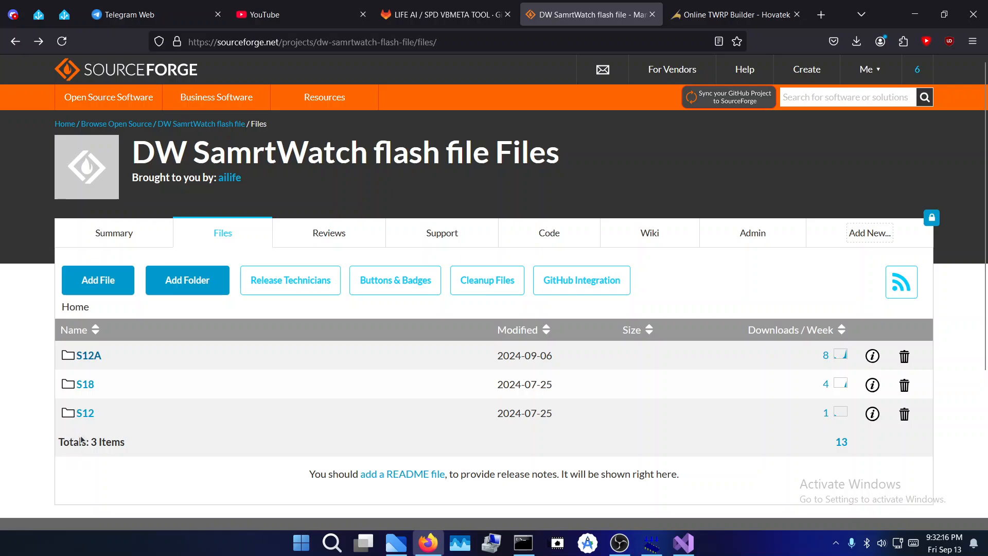
pyautogui.moveTo(154, 399)
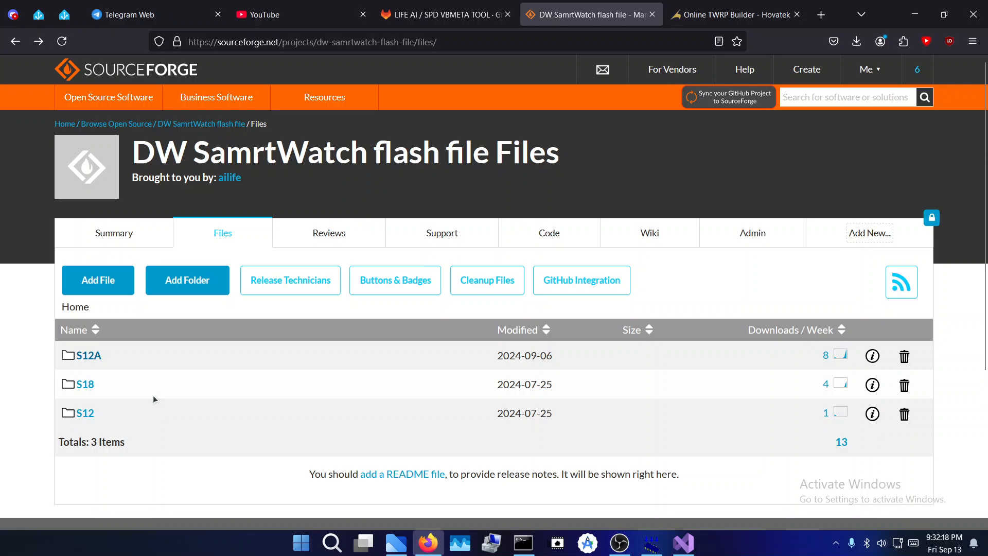
pyautogui.moveTo(153, 353)
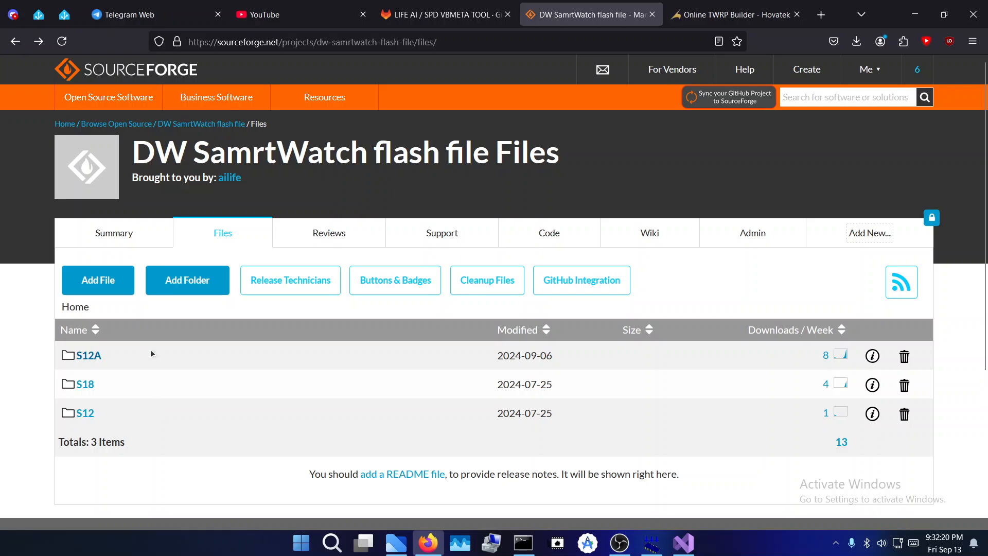
pyautogui.moveTo(347, 186)
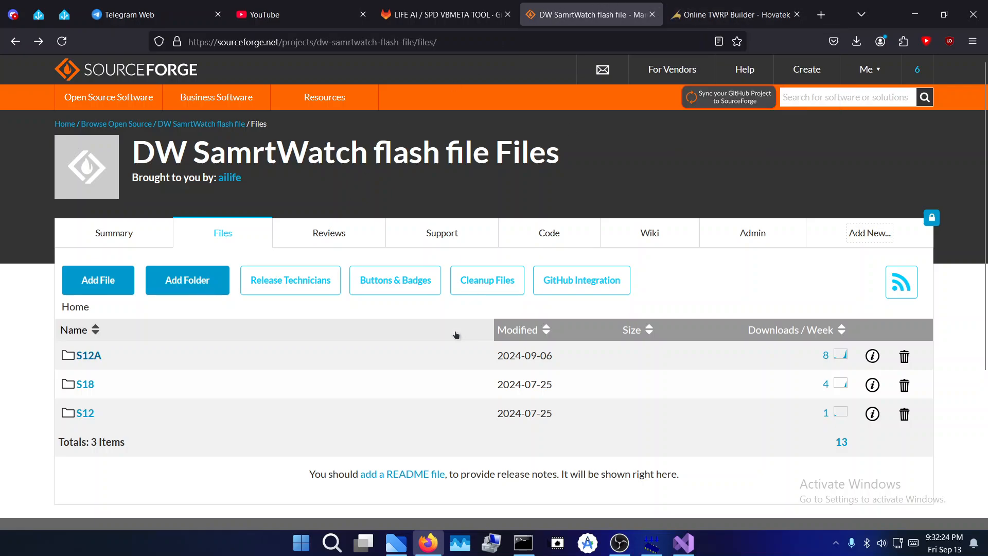
pyautogui.moveTo(450, 532)
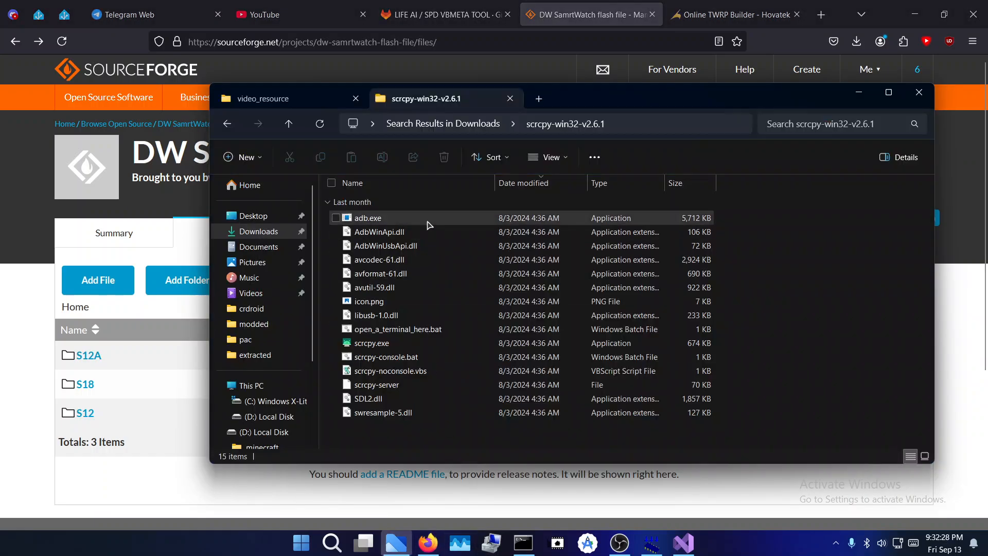
# - Review the boot, recovery and vbmeta-sign images in the extracted folder, then show the scrcpy-win32-v2.6.1 folder
pyautogui.click(262, 99)
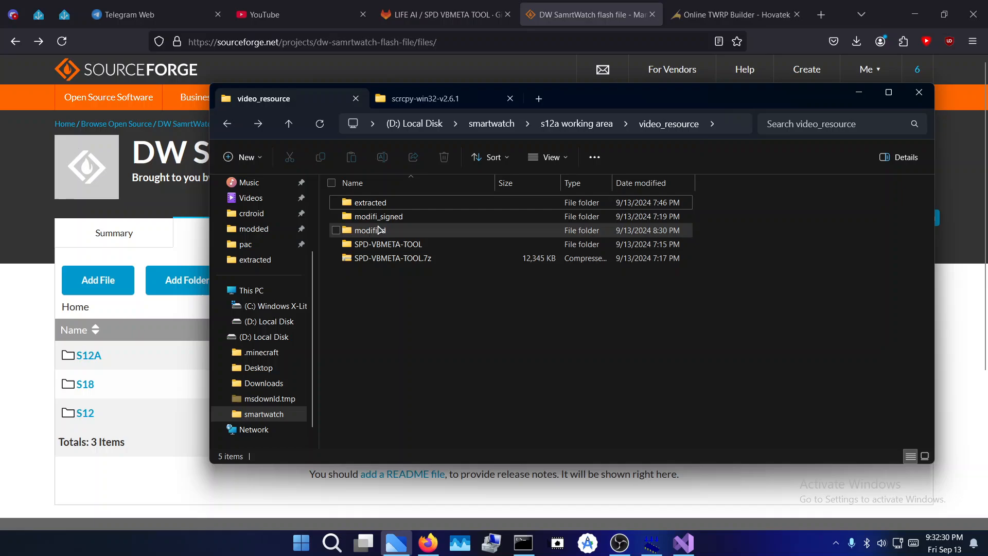
pyautogui.doubleClick(370, 203)
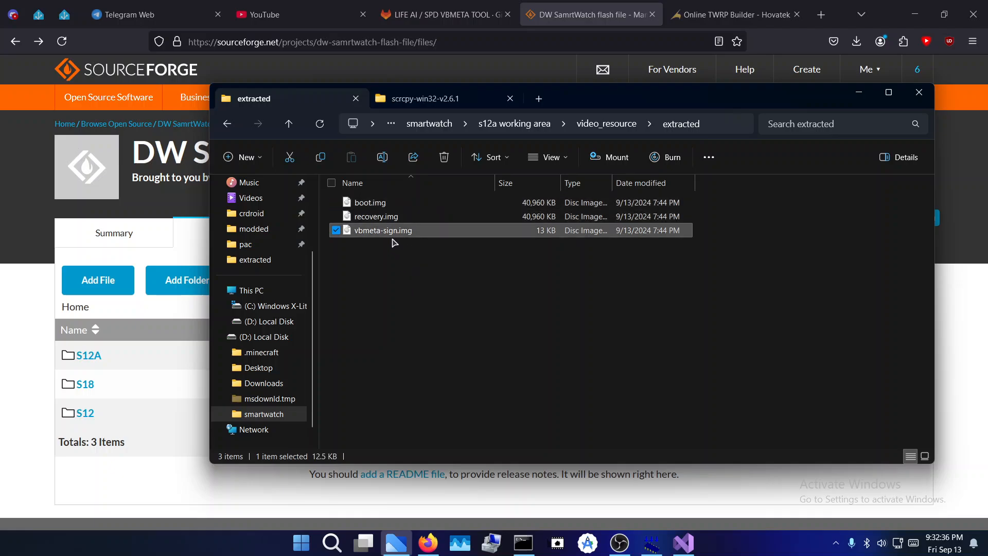
pyautogui.moveTo(427, 238)
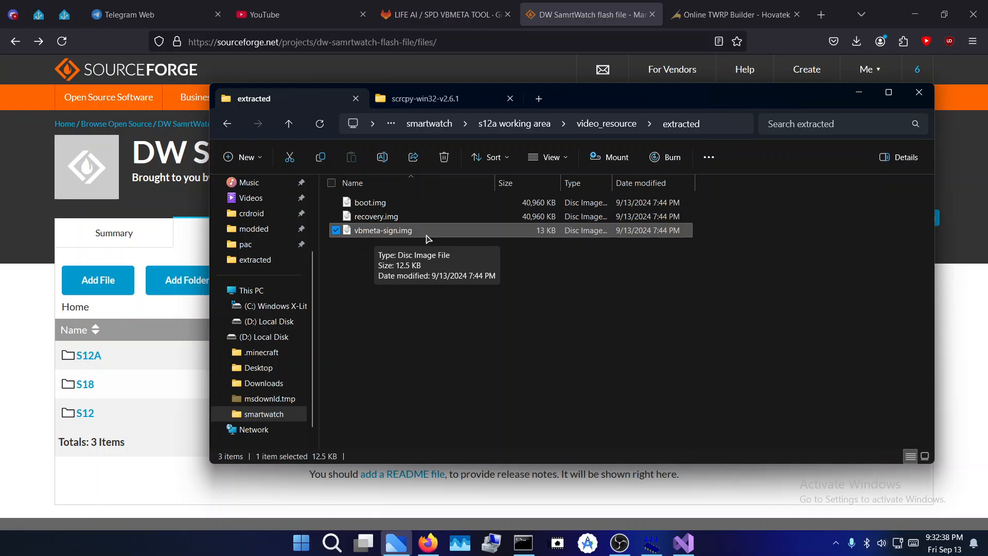
pyautogui.moveTo(385, 216)
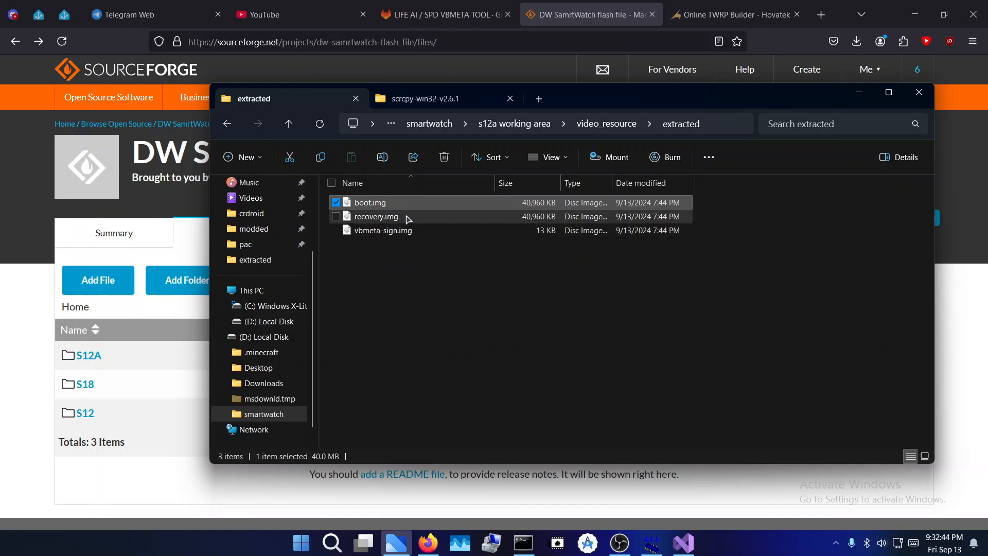
pyautogui.click(376, 216)
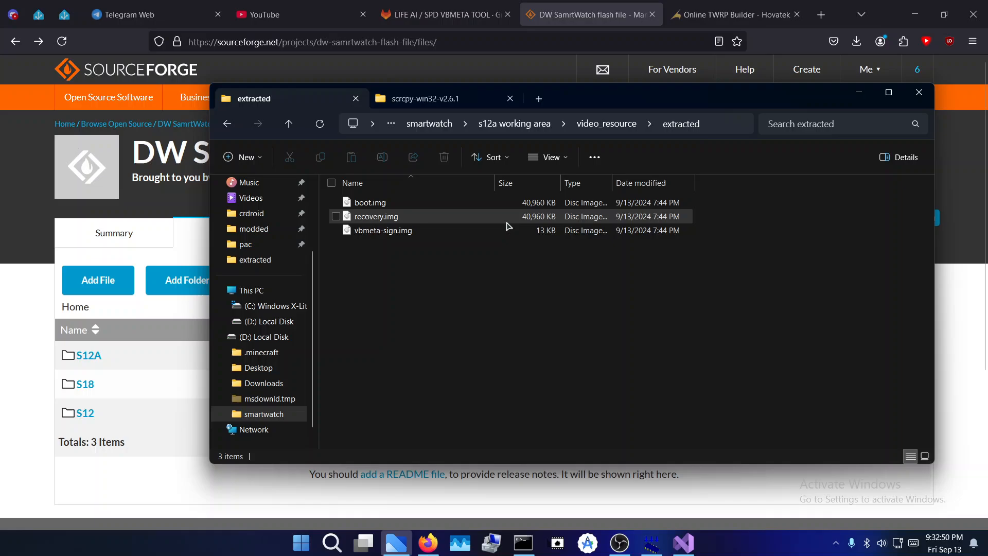
pyautogui.click(377, 217)
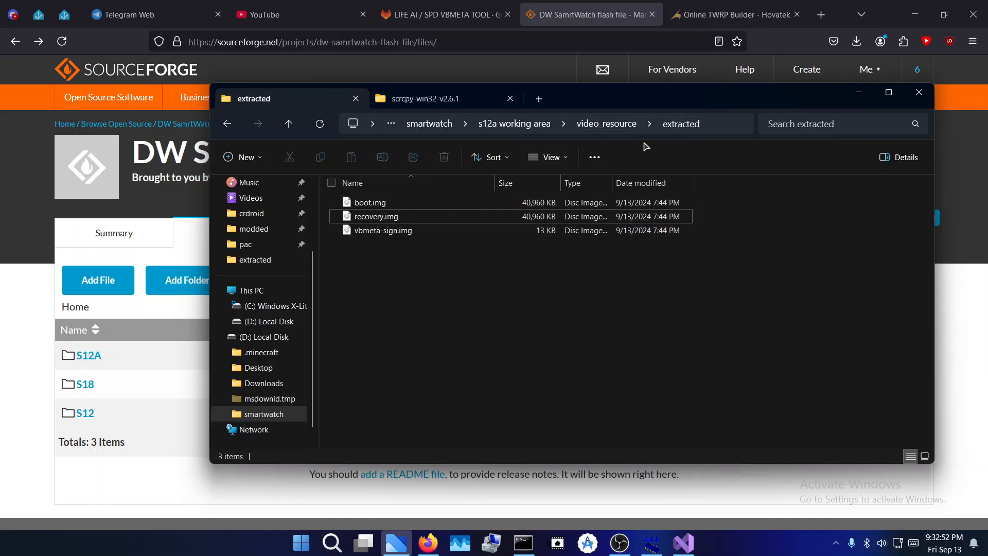
pyautogui.moveTo(409, 243)
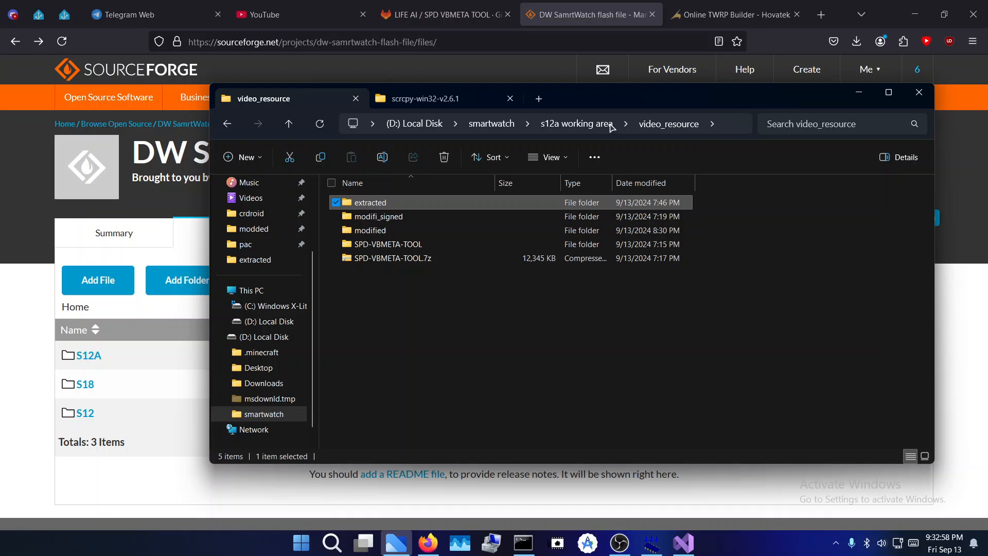
pyautogui.moveTo(419, 215)
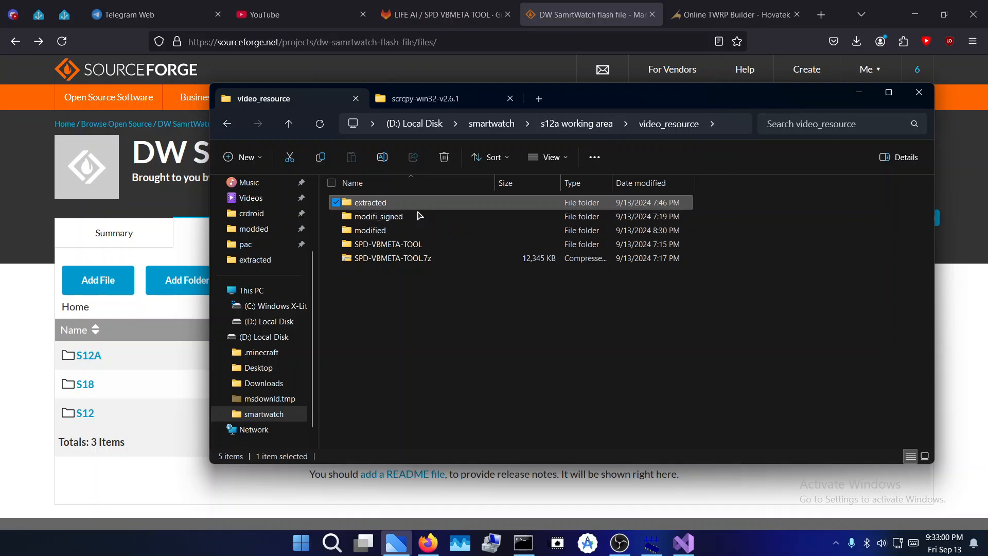
pyautogui.moveTo(523, 326)
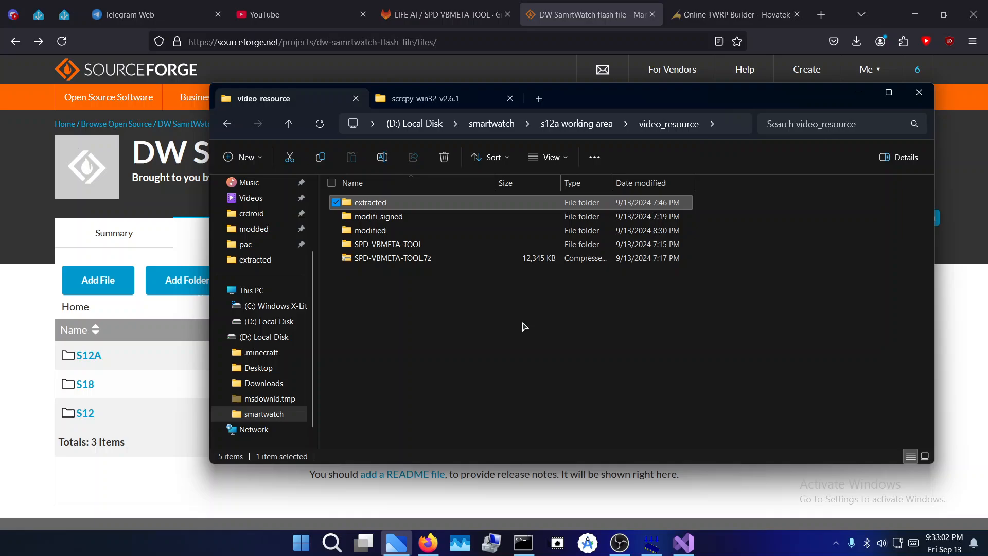
pyautogui.moveTo(528, 323)
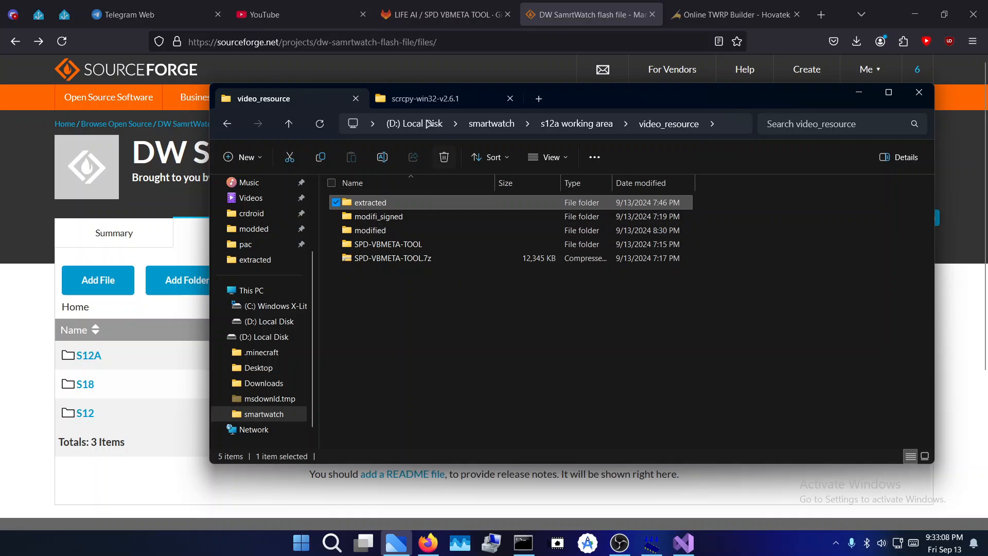
pyautogui.click(428, 99)
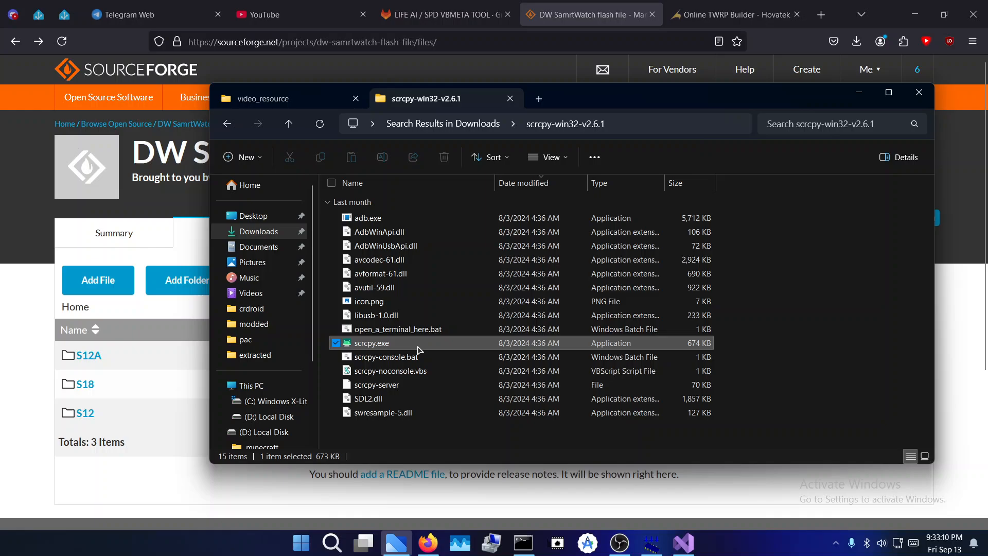
# - Mirror the watch with scrcpy, launch Kitsune Mask (Magisk 26.4) and show its Install options
pyautogui.doubleClick(372, 343)
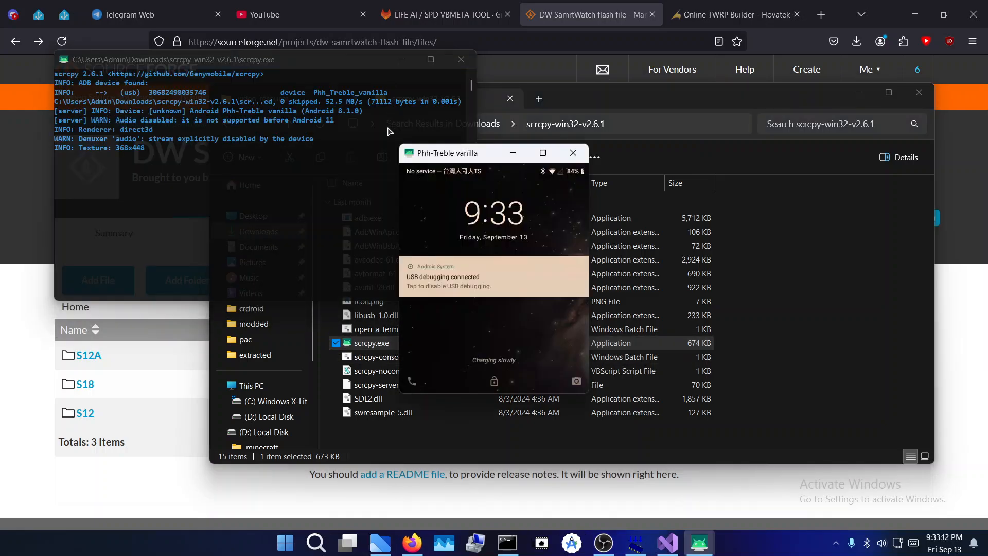
pyautogui.click(542, 152)
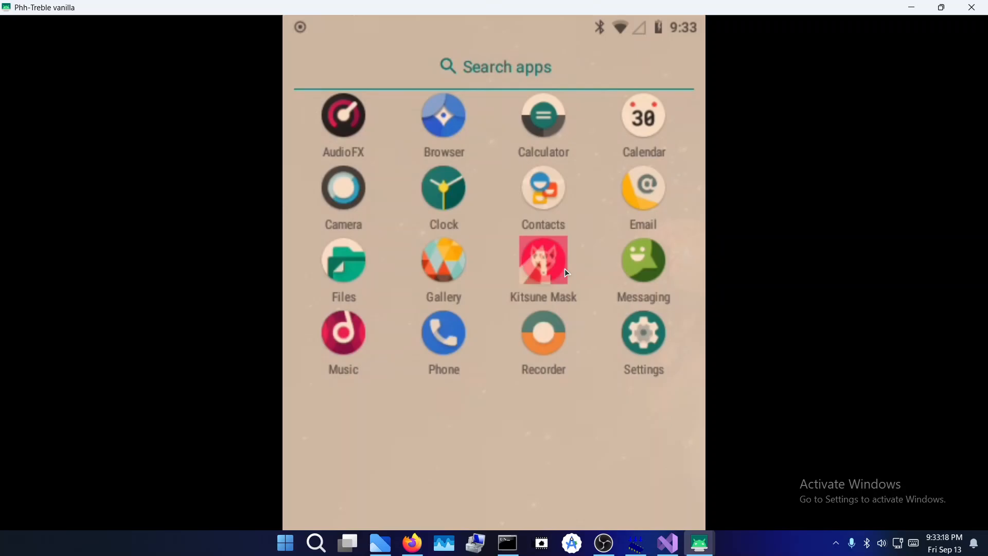
pyautogui.click(542, 259)
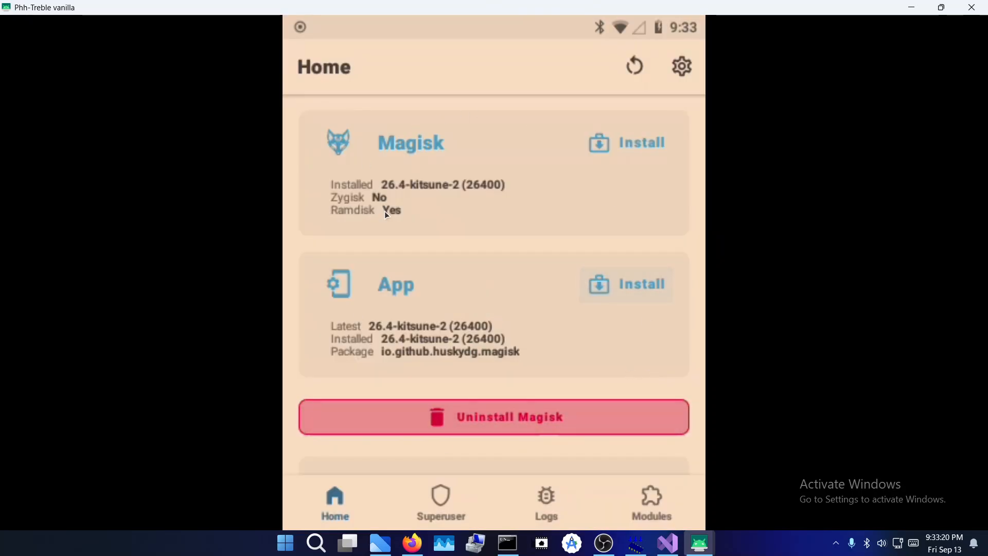
pyautogui.moveTo(448, 308)
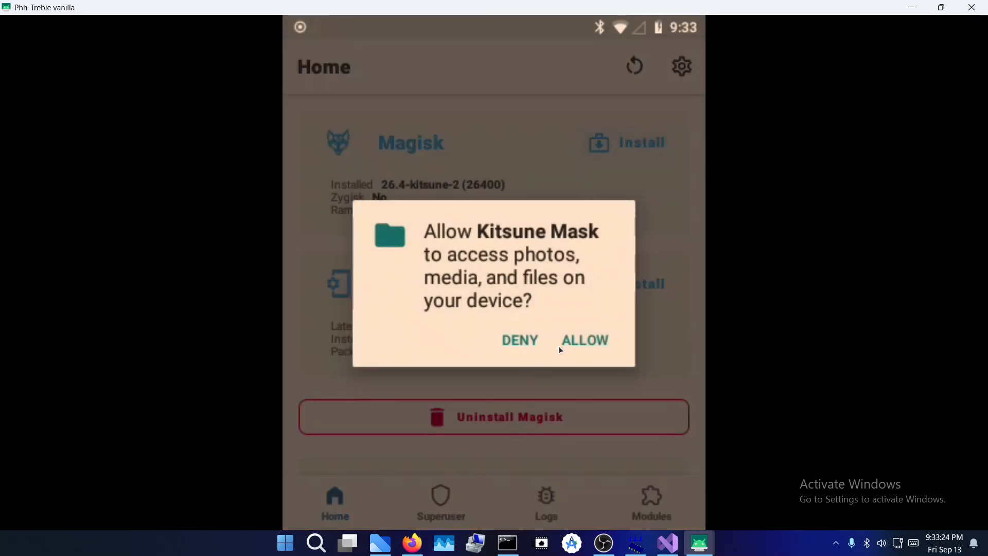
pyautogui.click(584, 340)
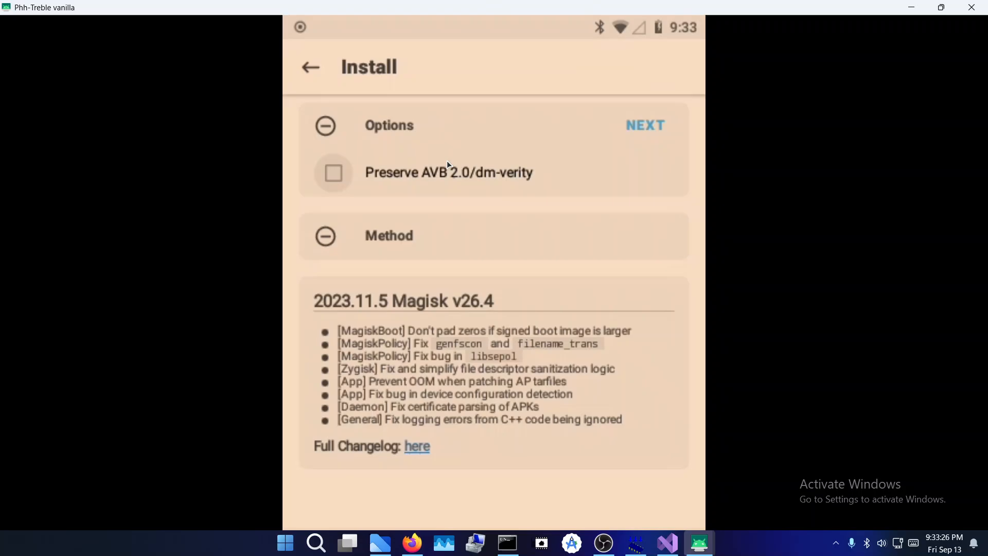
pyautogui.moveTo(410, 307)
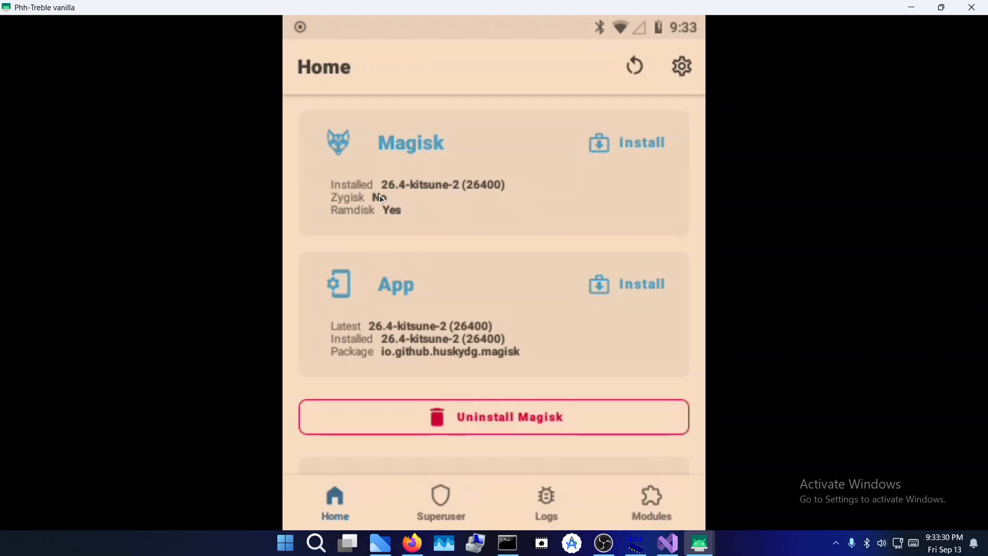
pyautogui.moveTo(498, 188)
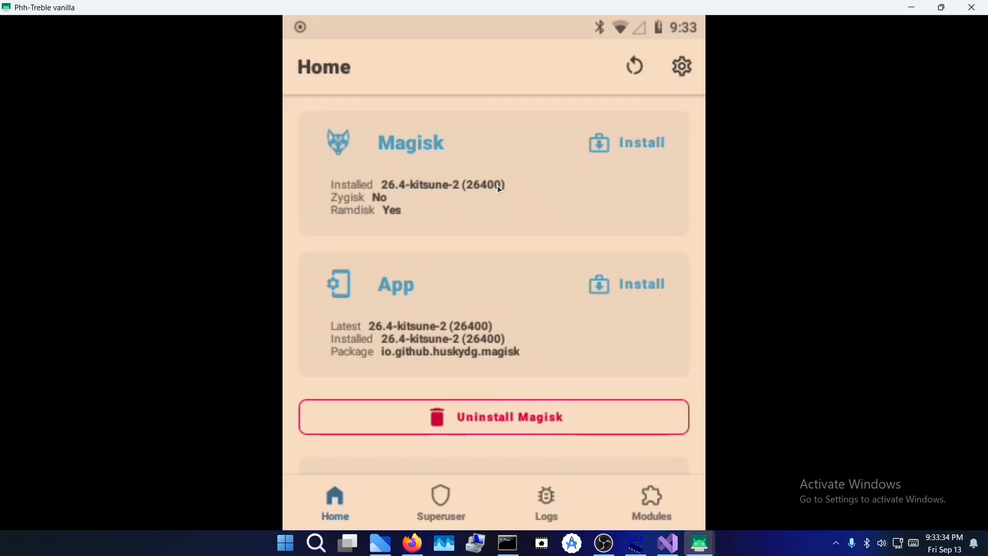
pyautogui.moveTo(604, 192)
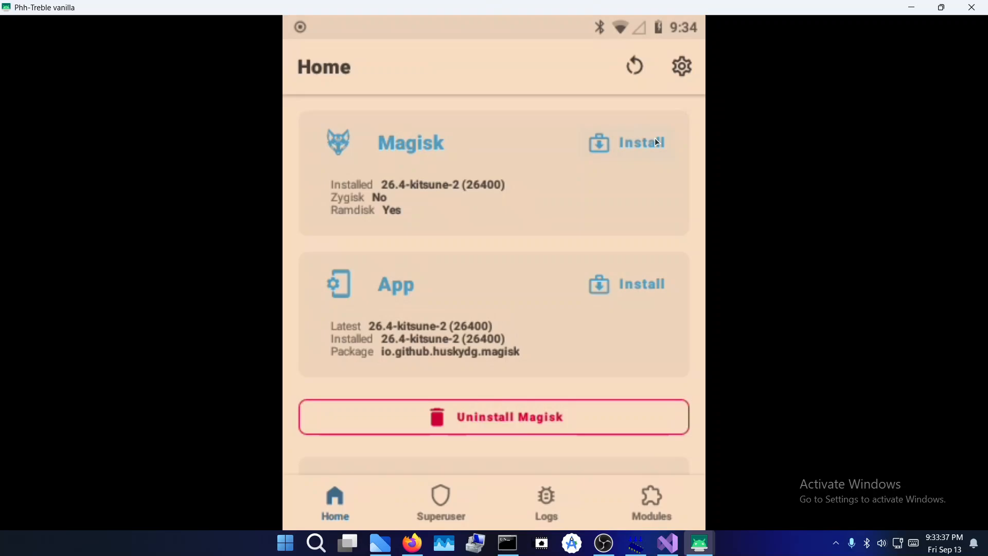
pyautogui.moveTo(469, 188)
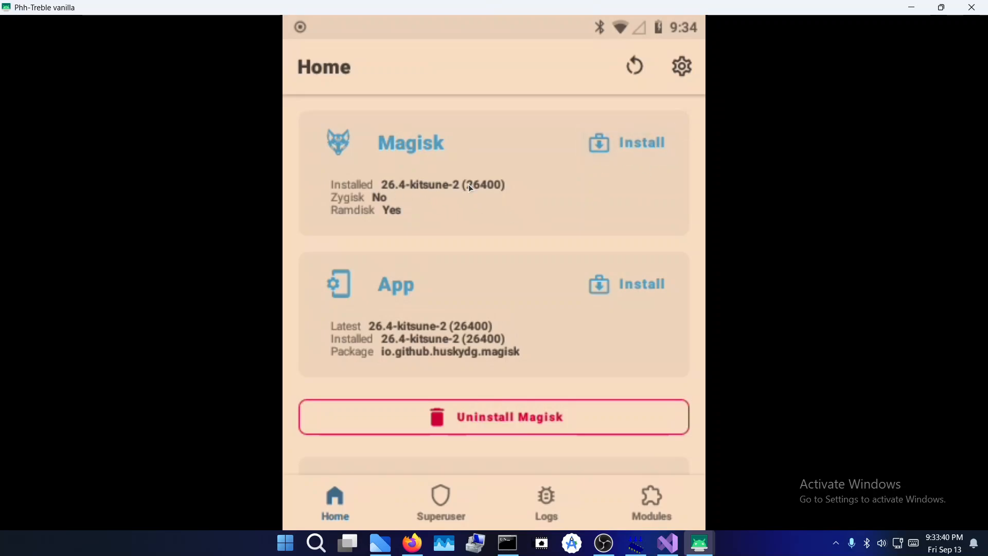
# - Choose Select and Patch a File in Magisk and browse internal storage to the empty Download folder
pyautogui.click(641, 142)
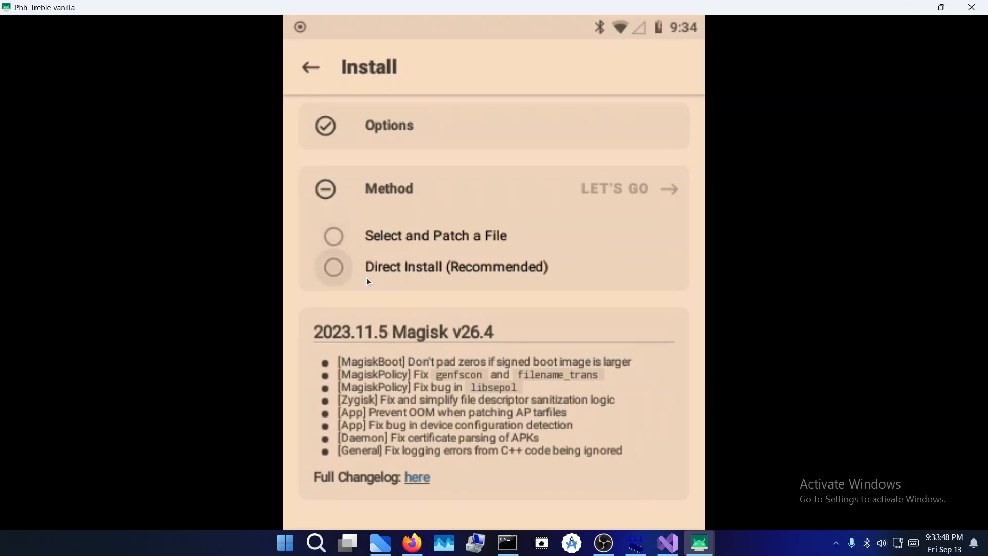
pyautogui.moveTo(484, 276)
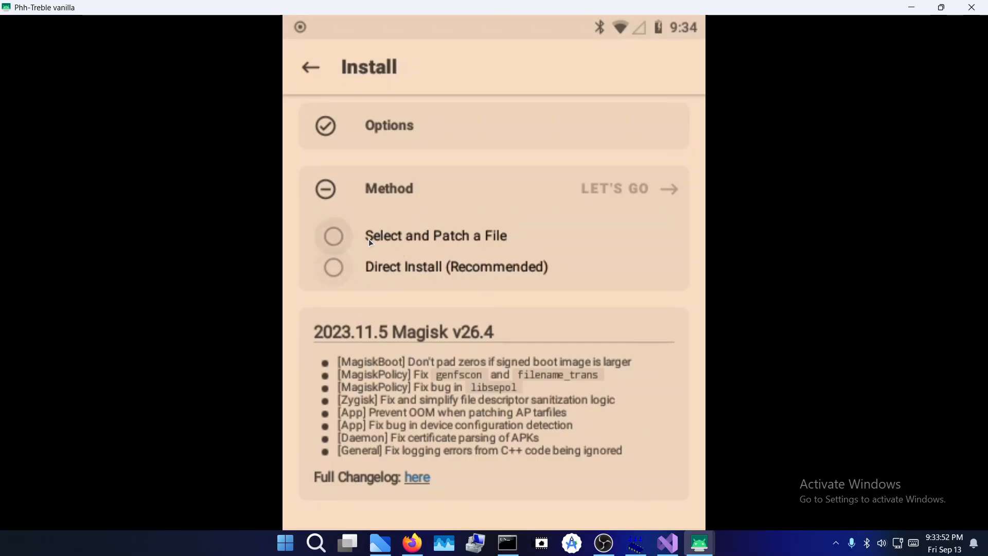
pyautogui.click(334, 235)
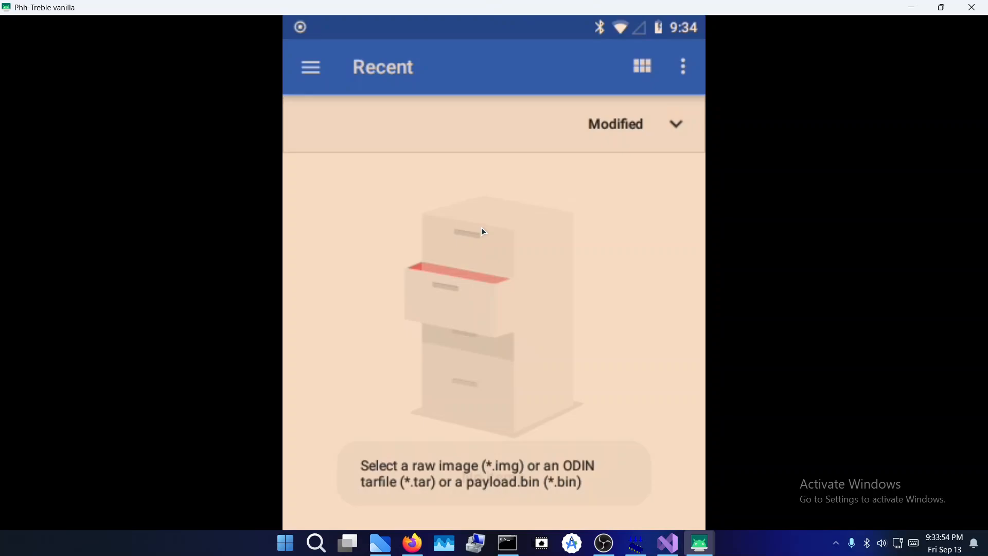
pyautogui.click(683, 67)
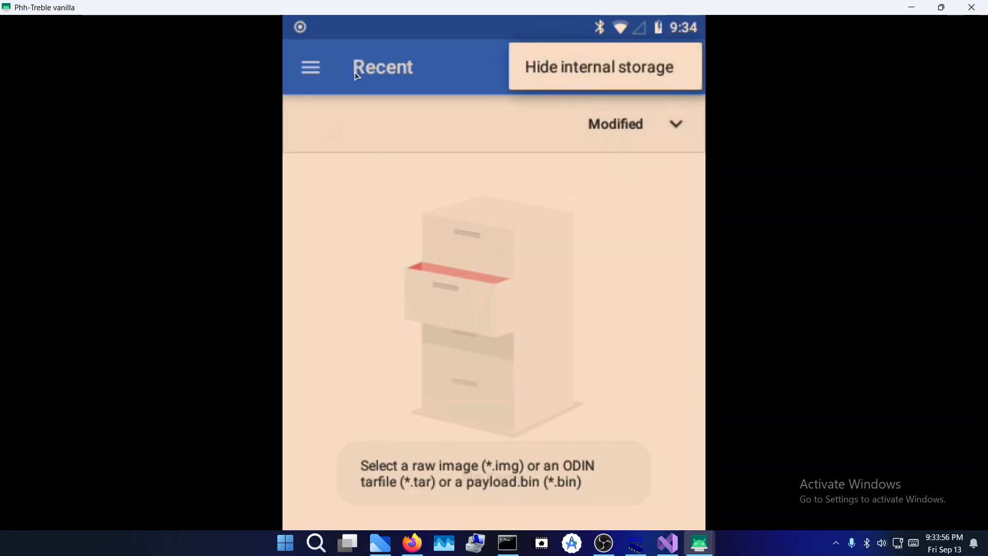
pyautogui.click(604, 67)
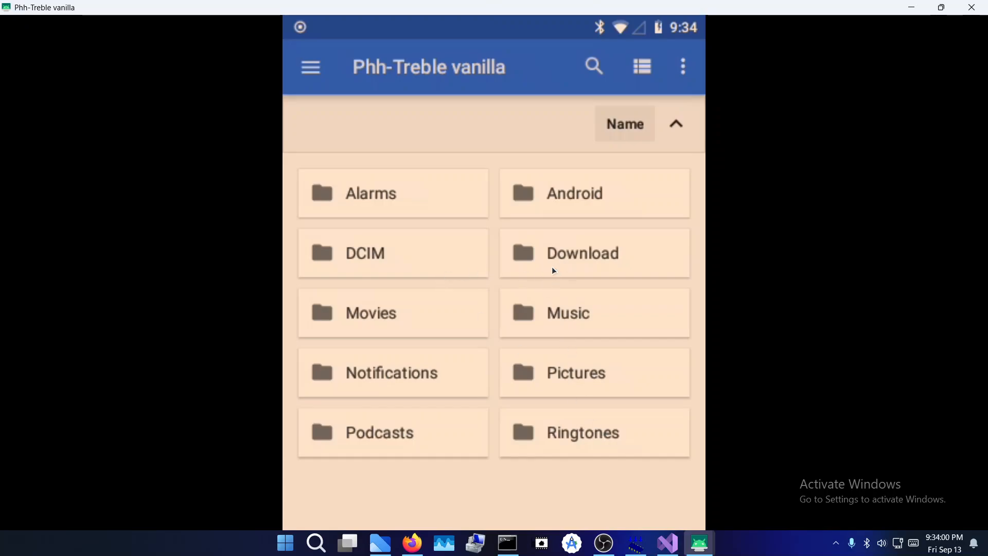
pyautogui.click(594, 254)
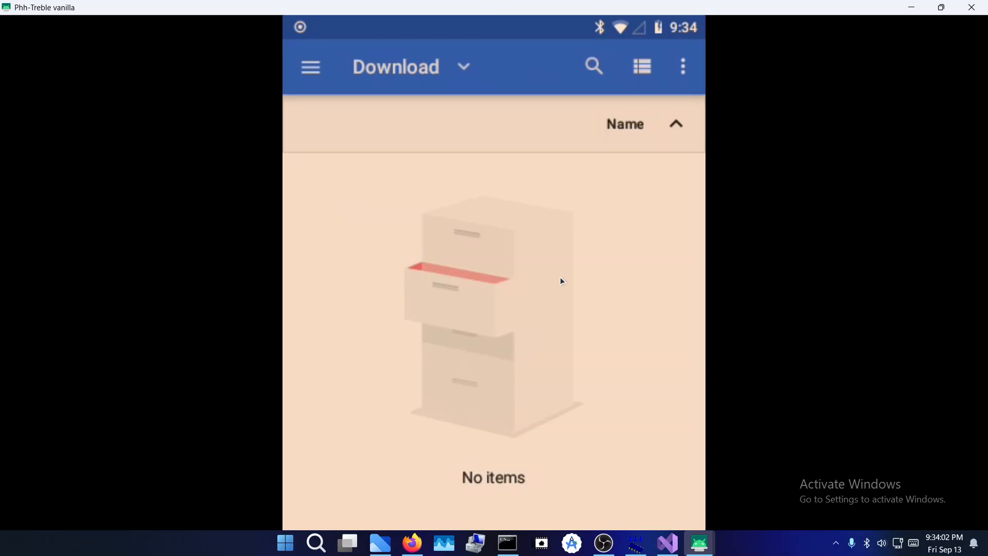
pyautogui.moveTo(693, 465)
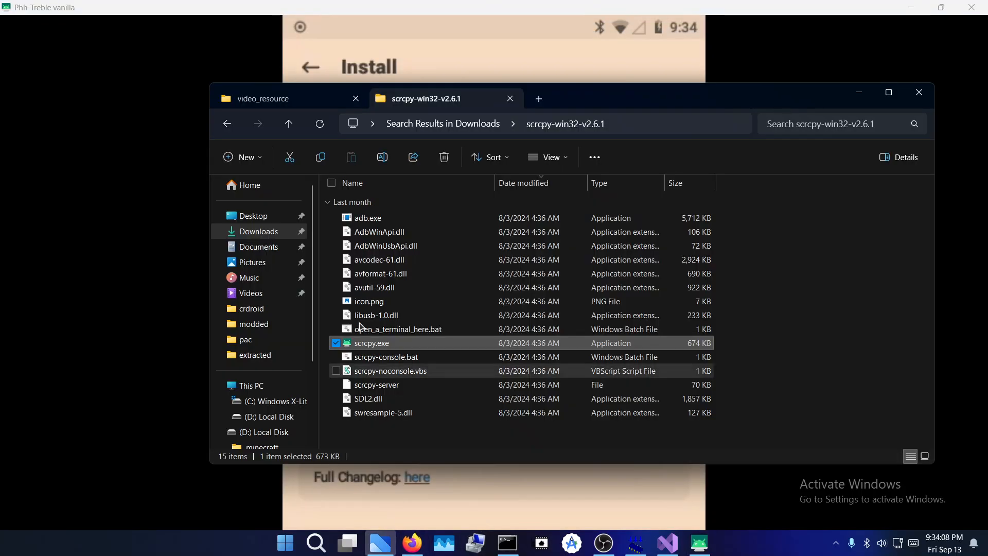
# - Bring up the extracted images folder in video_resource on the PC
pyautogui.click(271, 99)
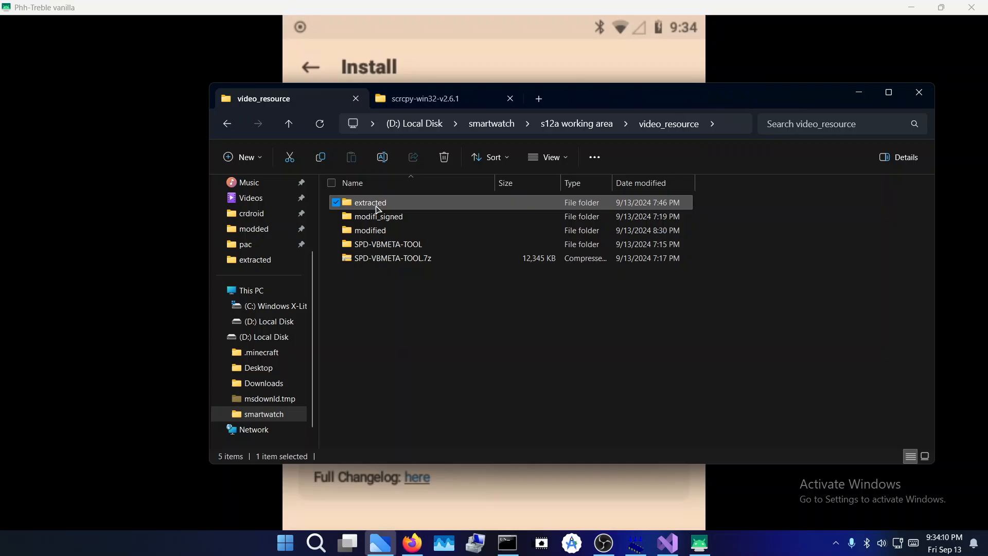
pyautogui.doubleClick(369, 203)
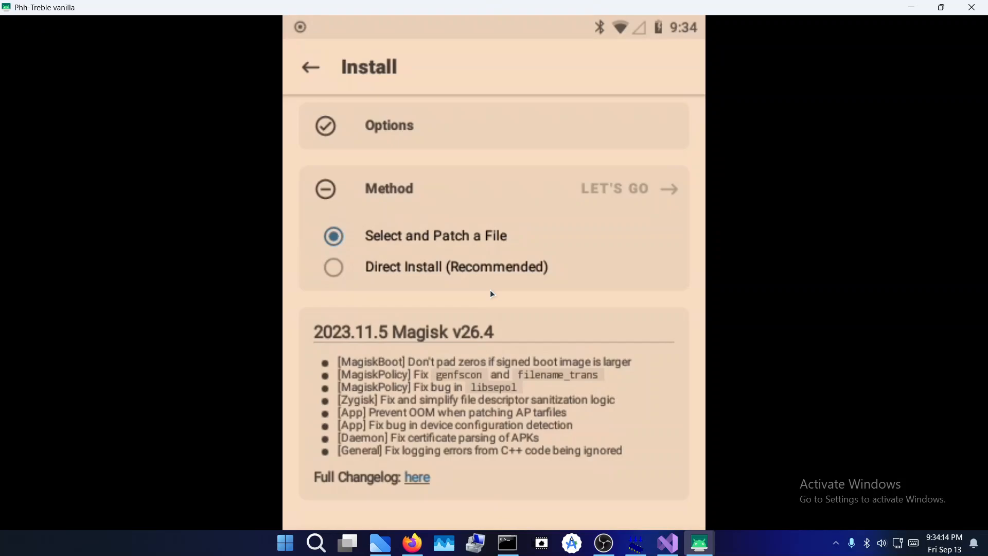
pyautogui.moveTo(347, 542)
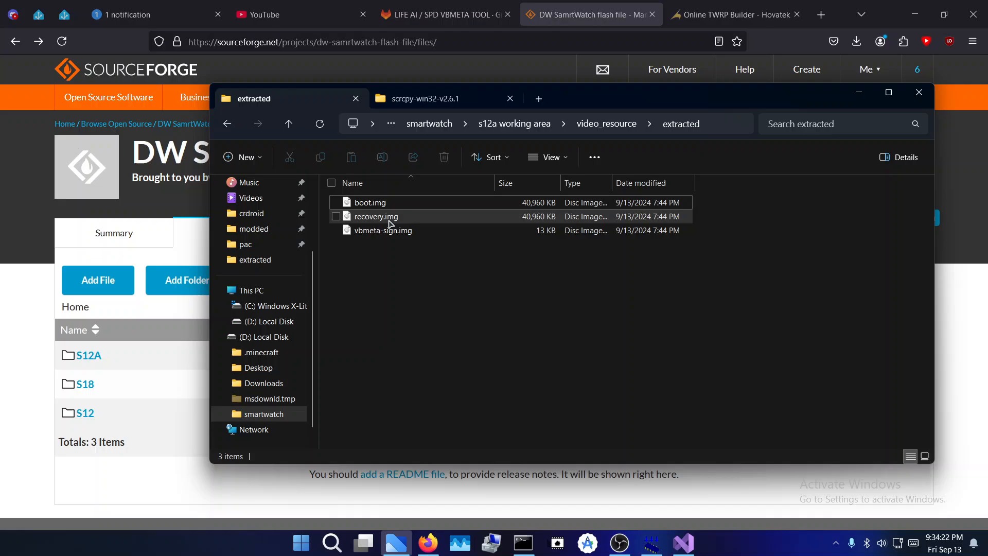
pyautogui.moveTo(403, 225)
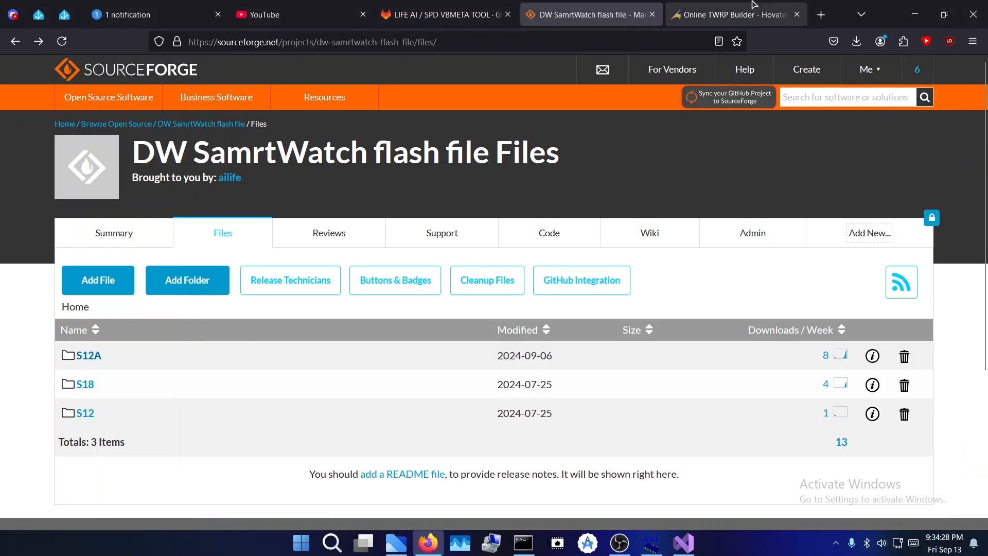
# - Set the TWRP Builder image type to recovery.img and Android version to 8.1
pyautogui.click(731, 15)
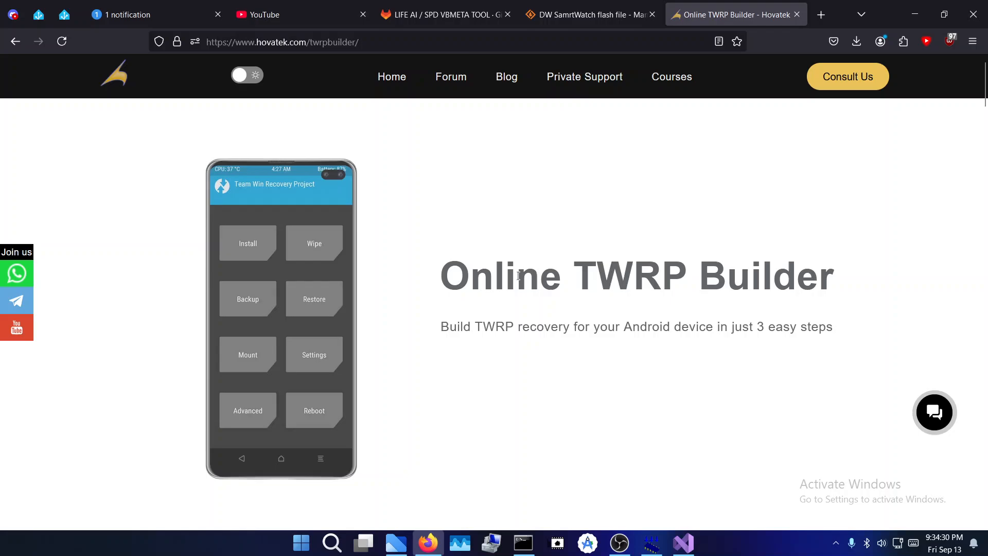
pyautogui.scroll(-3)
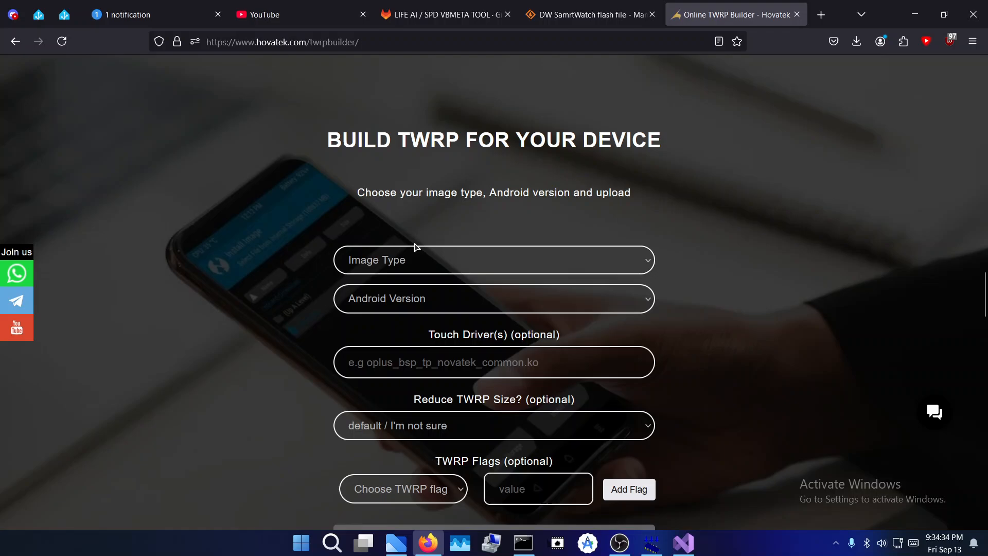
pyautogui.click(493, 259)
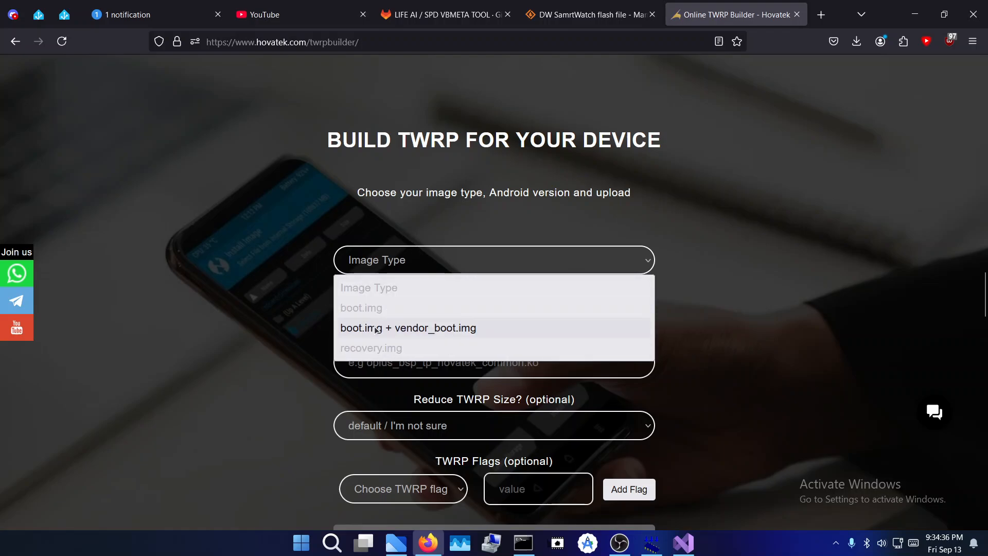
pyautogui.click(371, 347)
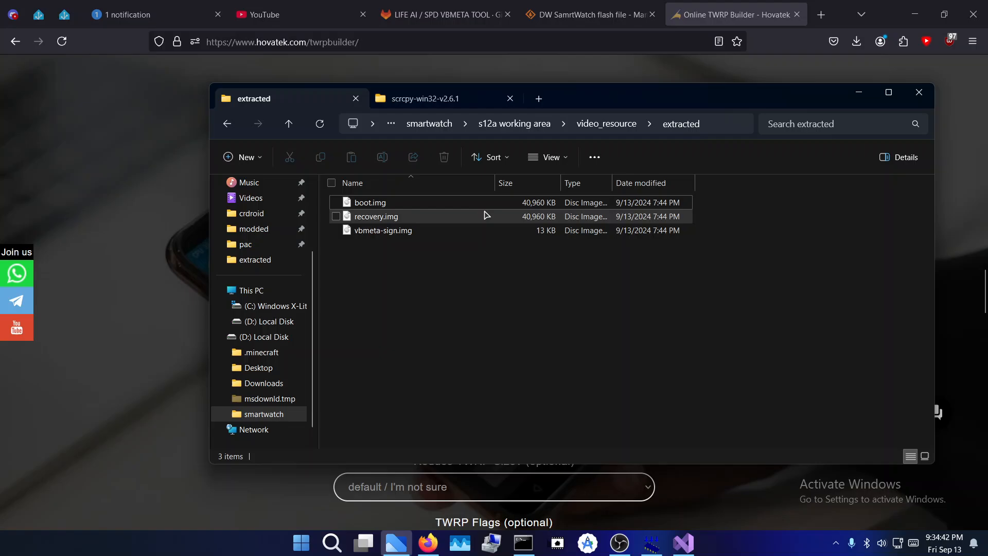
pyautogui.moveTo(406, 305)
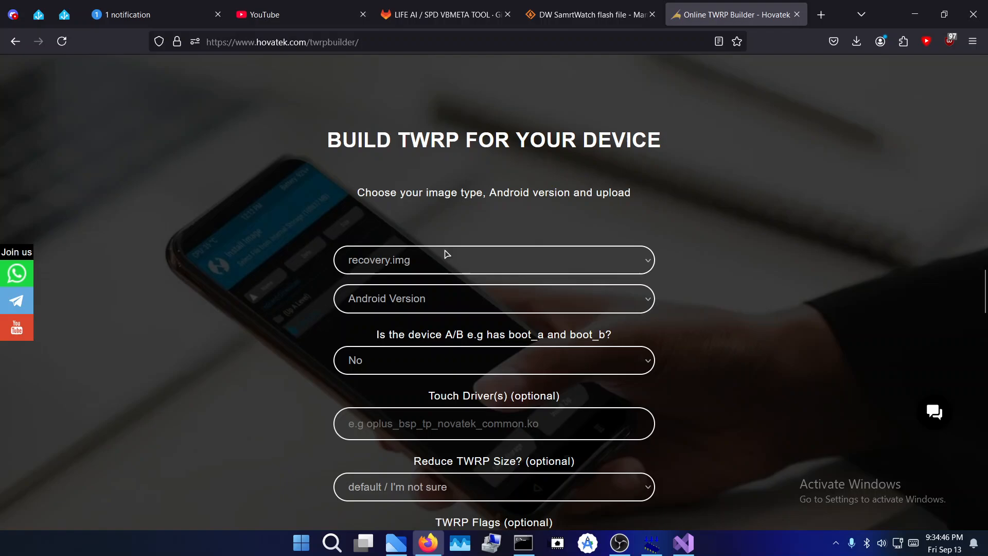
pyautogui.moveTo(430, 266)
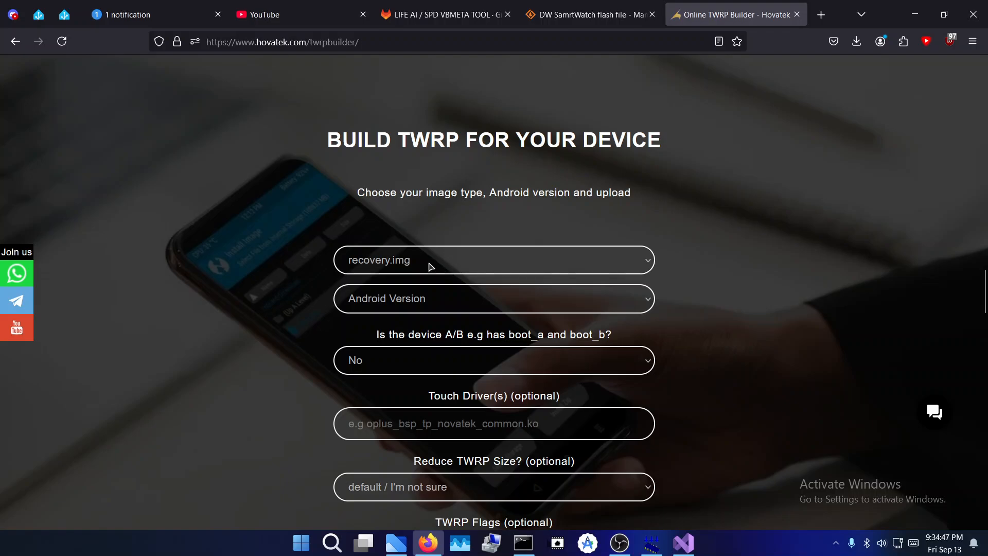
pyautogui.click(493, 259)
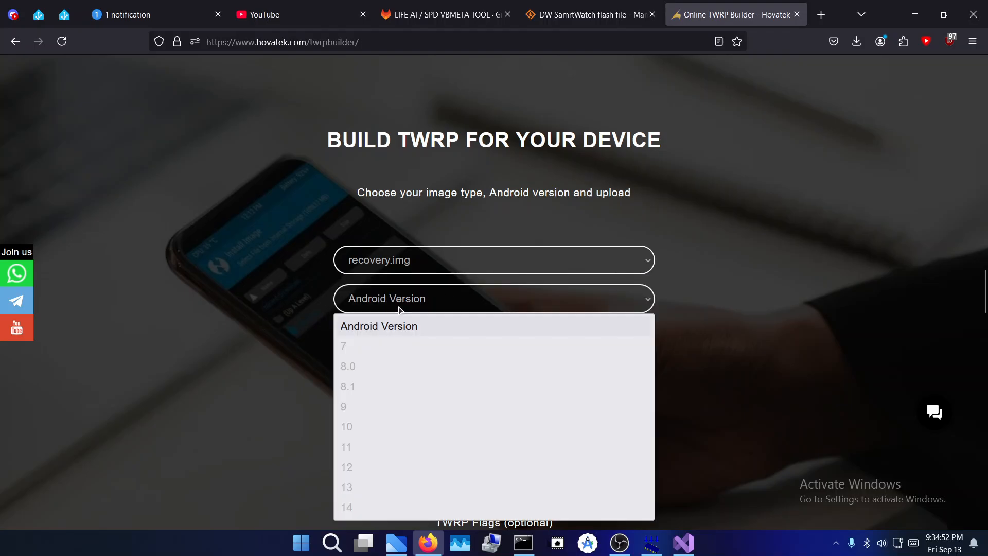
pyautogui.click(346, 386)
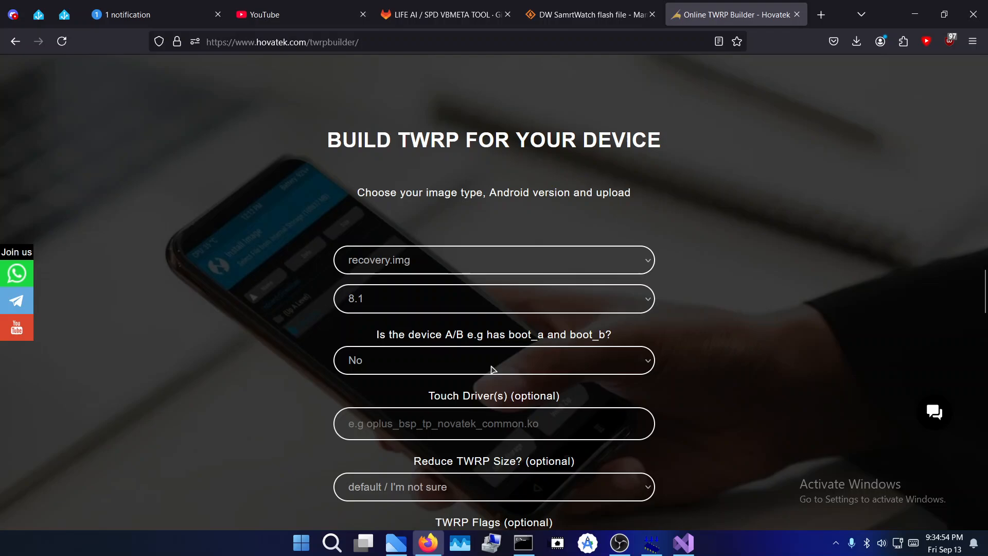
# - Scroll to the Upload button and bring up the file chooser
pyautogui.scroll(-3)
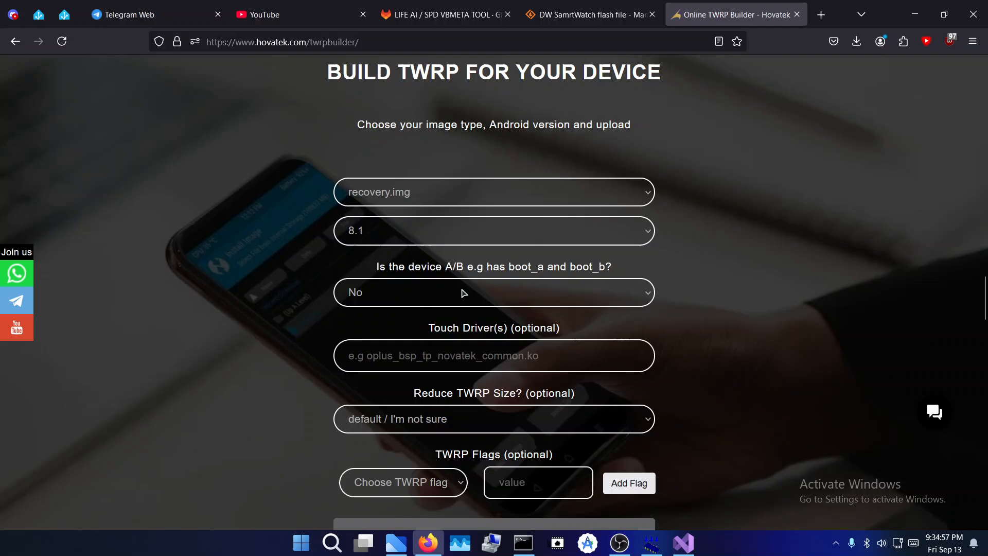
pyautogui.moveTo(515, 291)
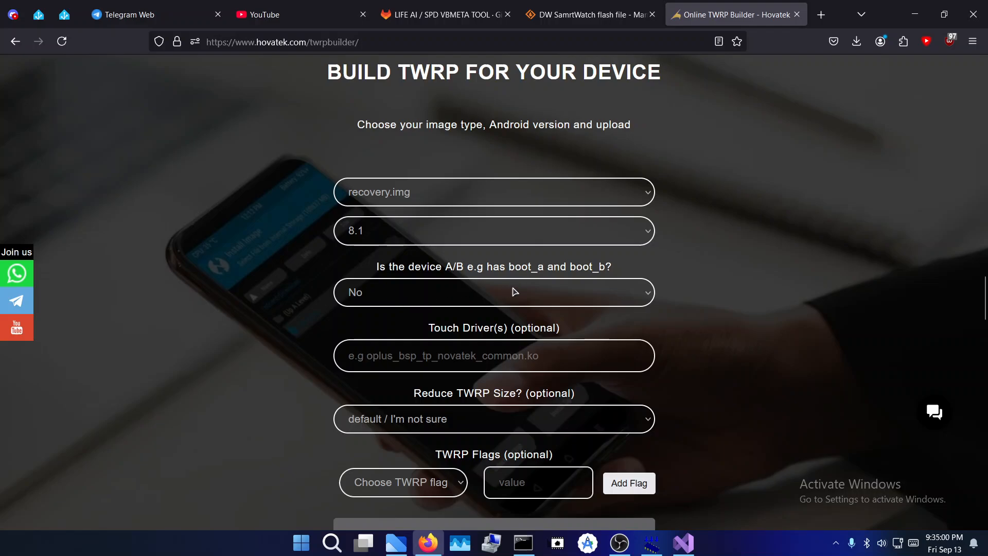
pyautogui.scroll(-3)
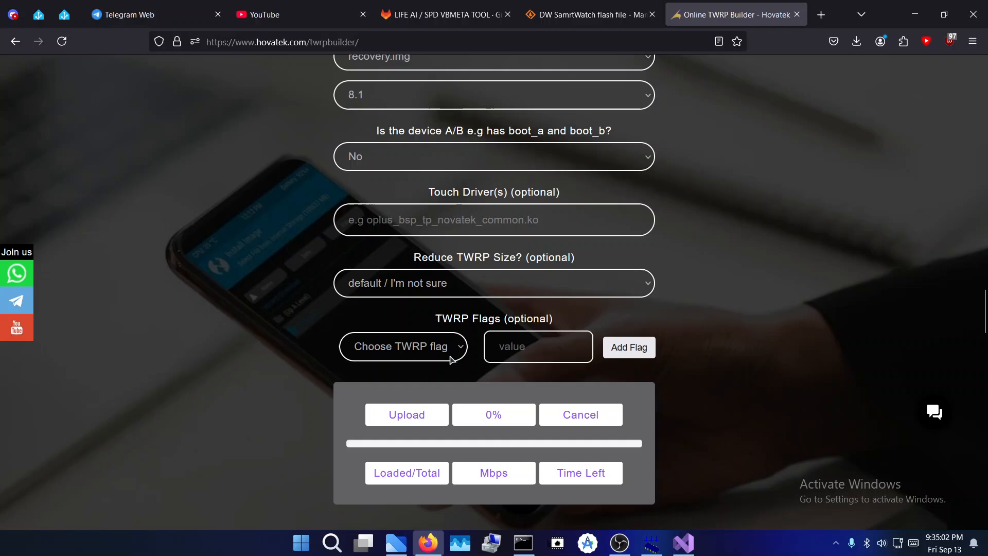
pyautogui.click(407, 414)
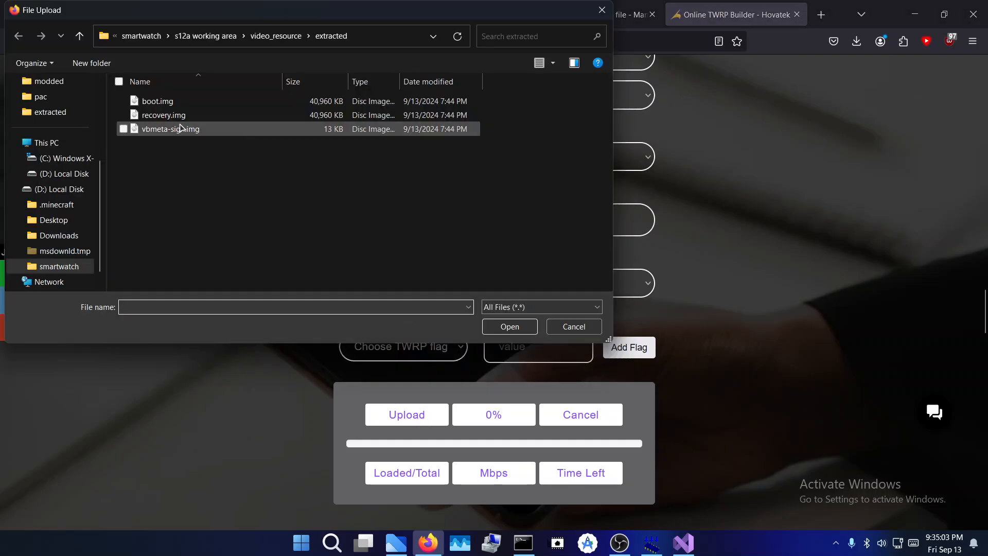
# - Upload recovery.img to the builder, then close the builder page back to SourceForge
pyautogui.click(163, 114)
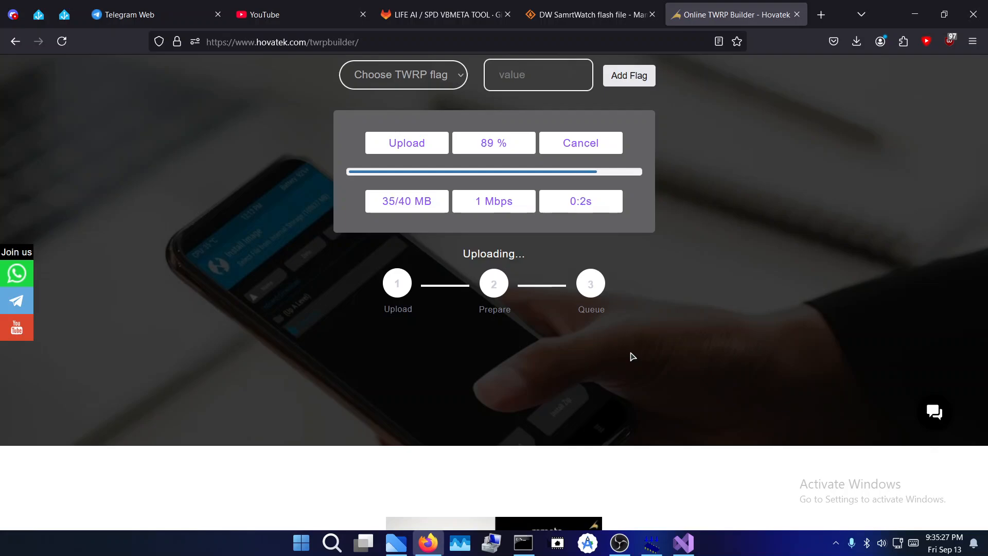
pyautogui.moveTo(696, 96)
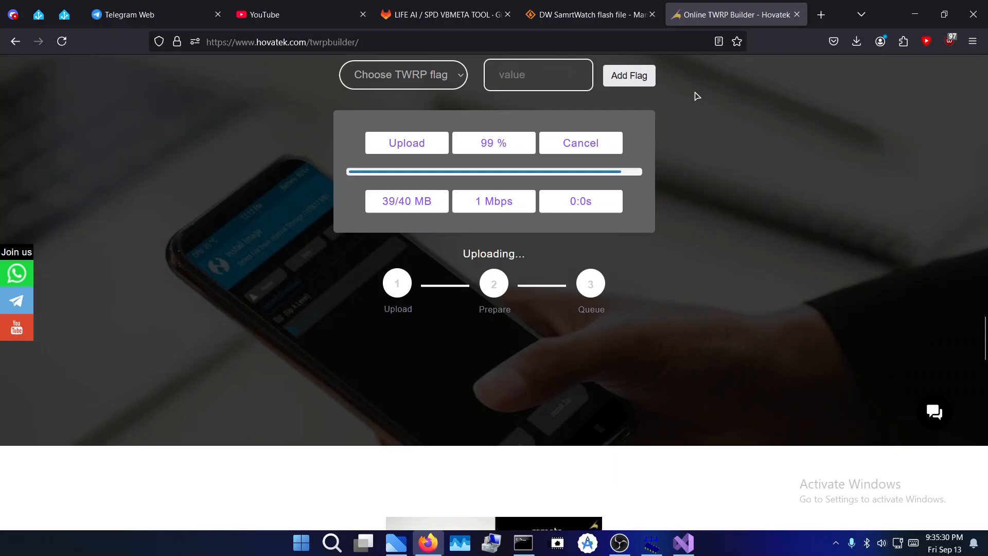
pyautogui.click(589, 14)
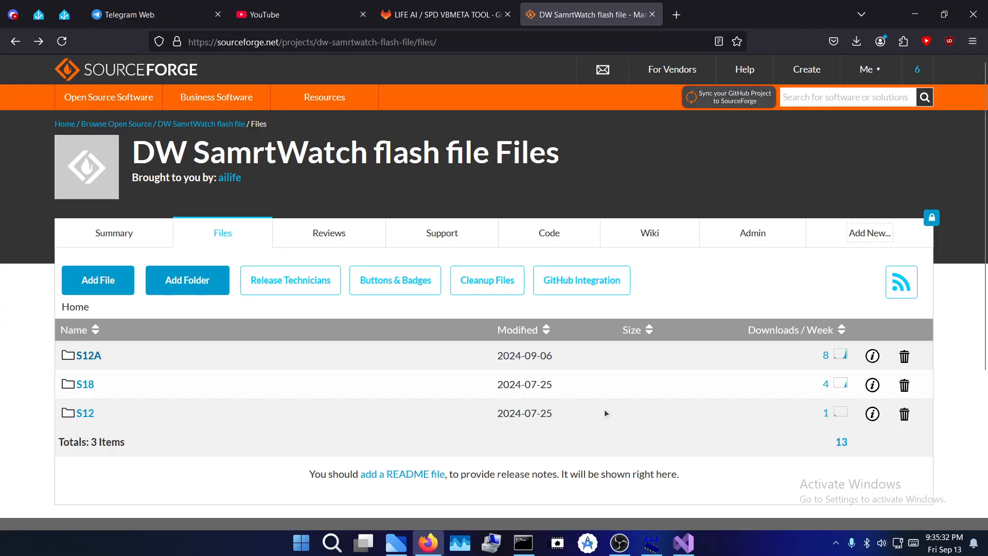
# - Check the magisk_patched and twrp images in the modified folder, then show the SPD VBMETA TOOL GitLab page
pyautogui.click(396, 542)
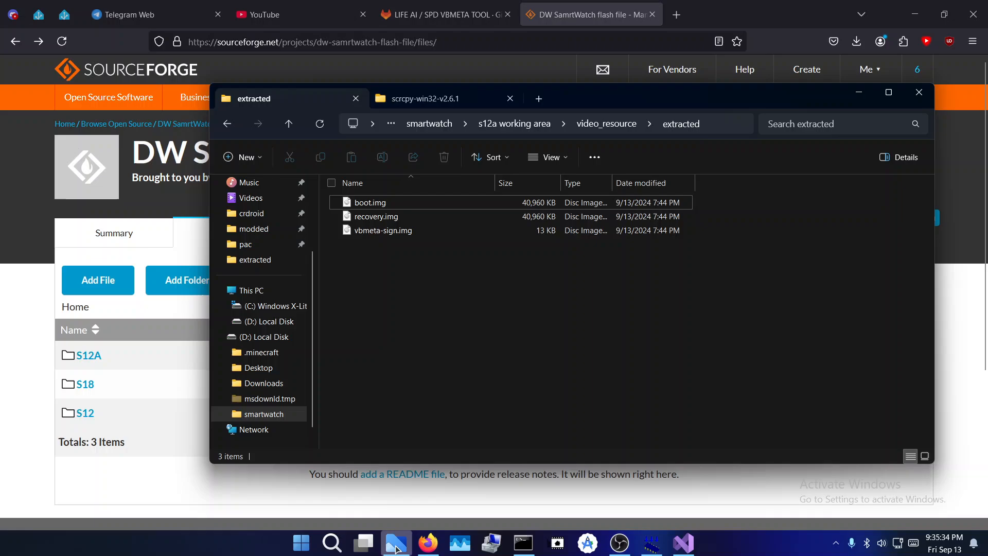
pyautogui.click(606, 124)
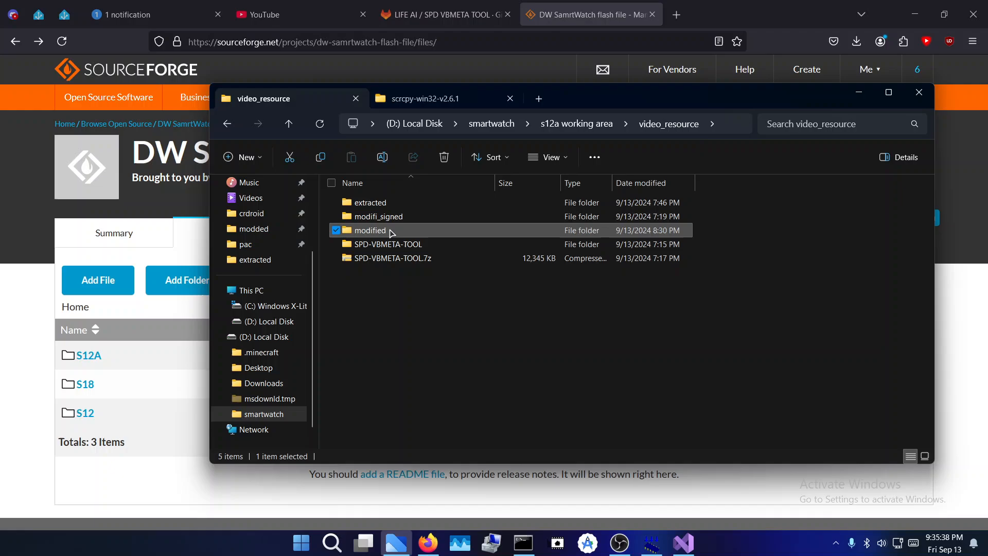
pyautogui.doubleClick(370, 230)
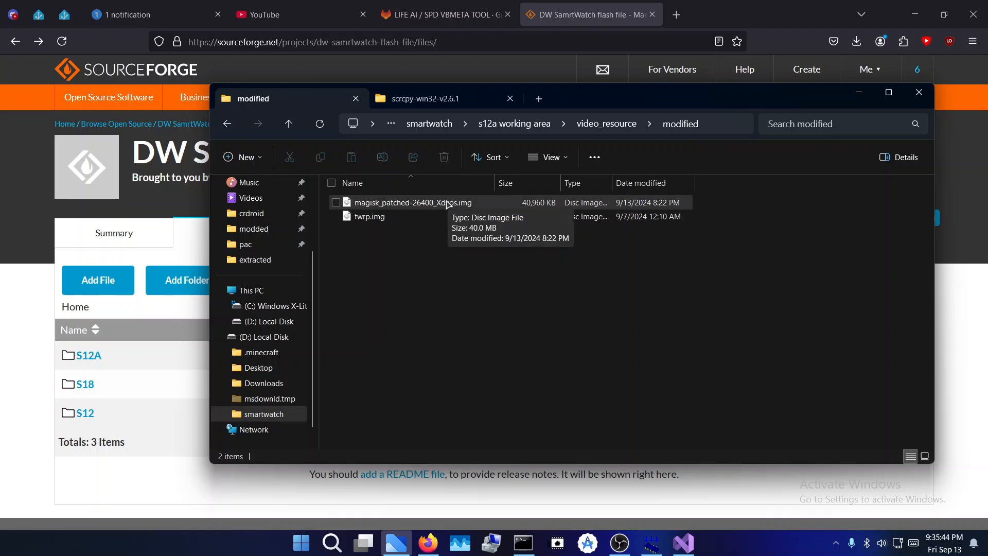
pyautogui.moveTo(391, 255)
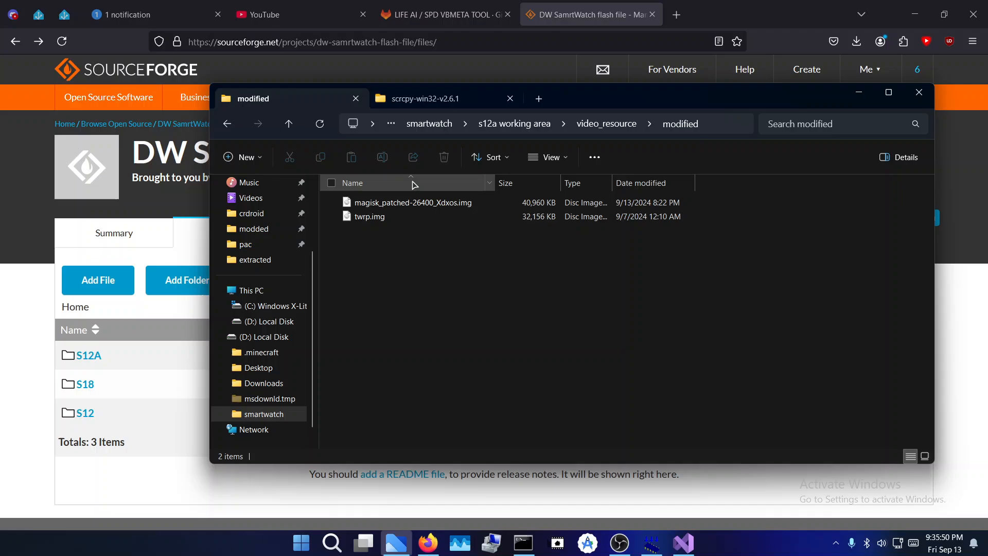
pyautogui.click(331, 183)
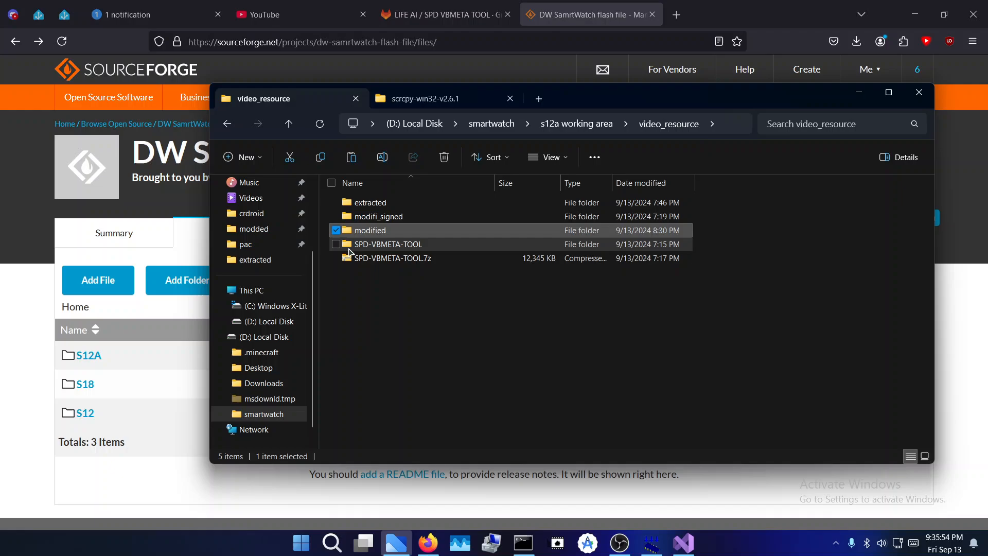
pyautogui.click(445, 13)
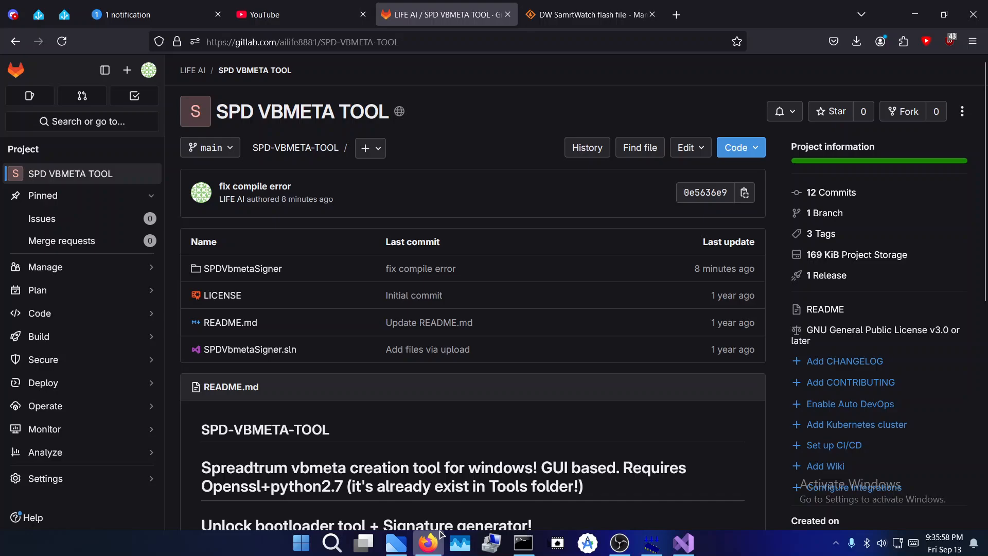
# - Run SPDVbmetaSigner.exe from SPD-VBMETA-TOOL and open its newly created In folder
pyautogui.click(363, 543)
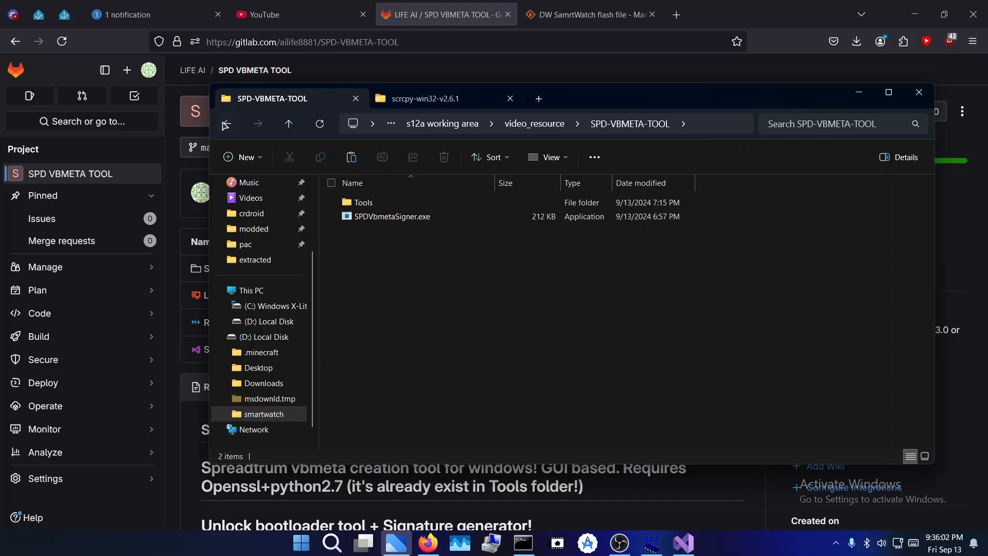
pyautogui.click(225, 123)
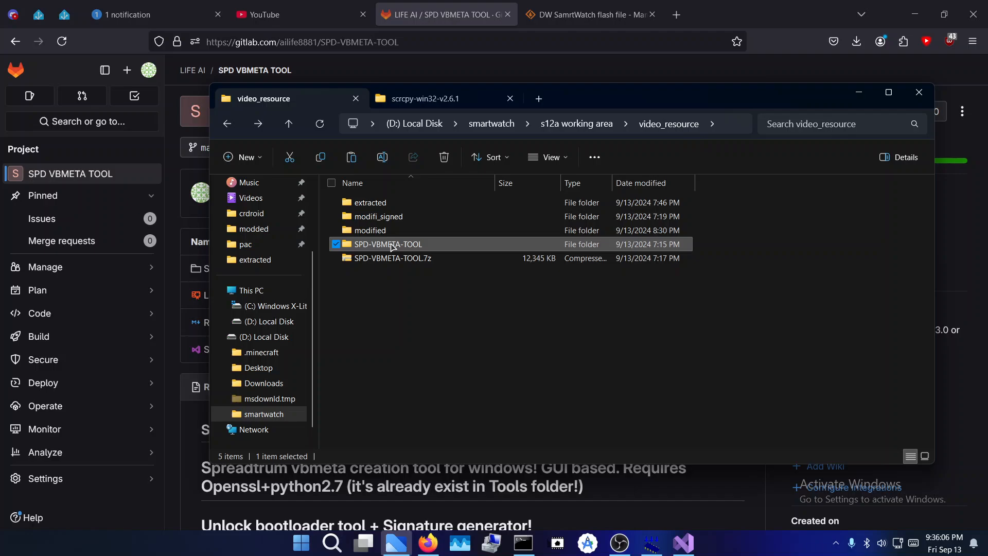
pyautogui.doubleClick(389, 244)
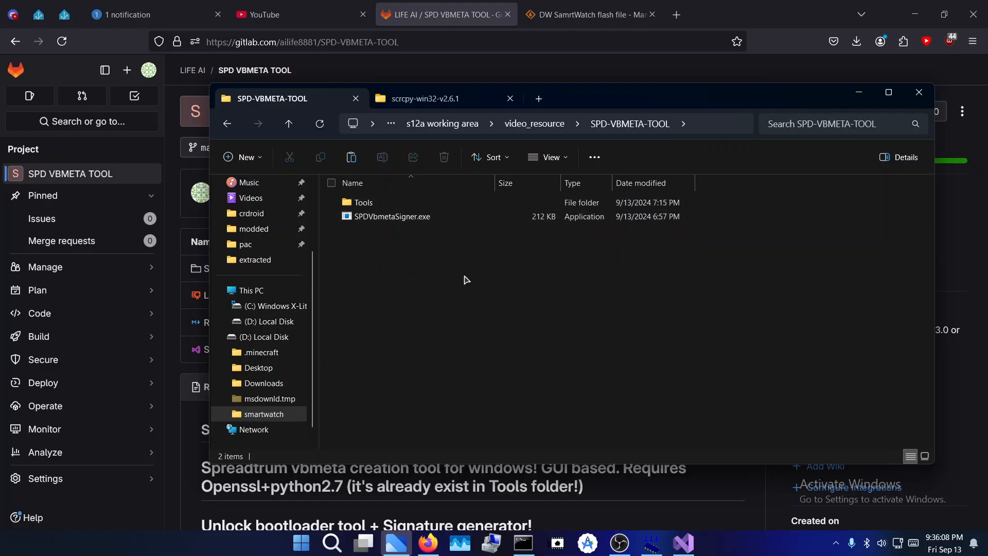
pyautogui.moveTo(391, 217)
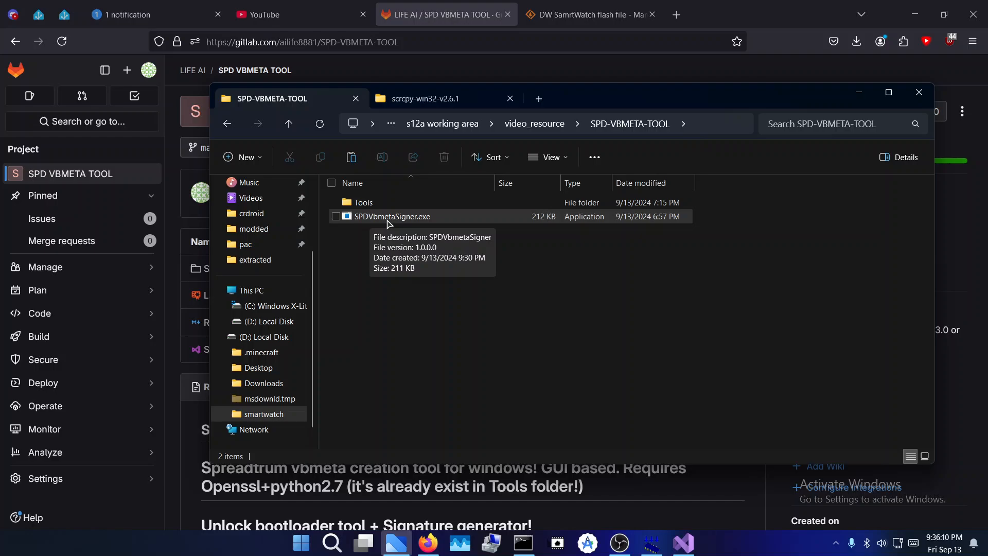
pyautogui.doubleClick(392, 216)
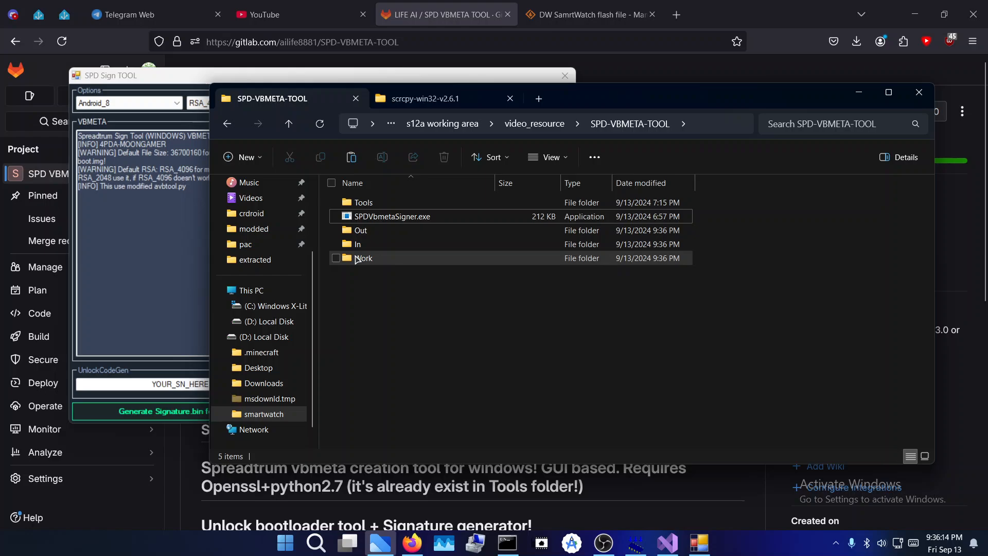
pyautogui.click(357, 244)
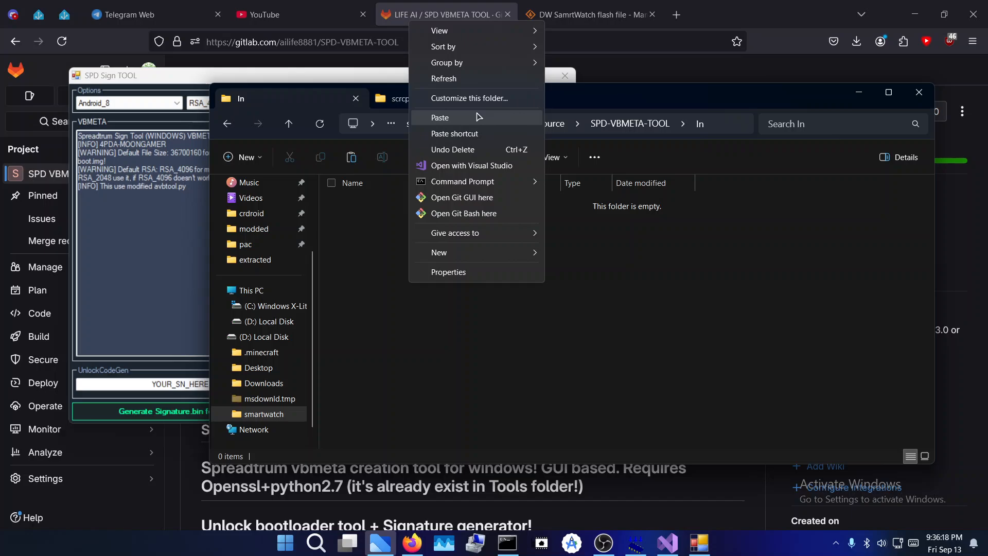
# - Paste magisk_patched-26400_Xdxos.img, twrp.img and vbmeta-sign.img into the In folder and bring SPD Sign Tool forward
pyautogui.click(439, 118)
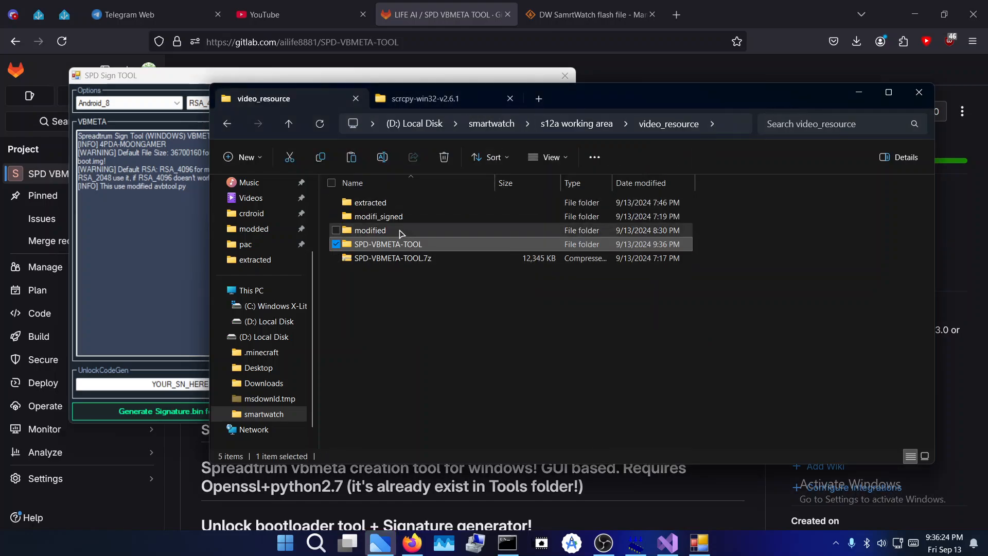
pyautogui.doubleClick(369, 203)
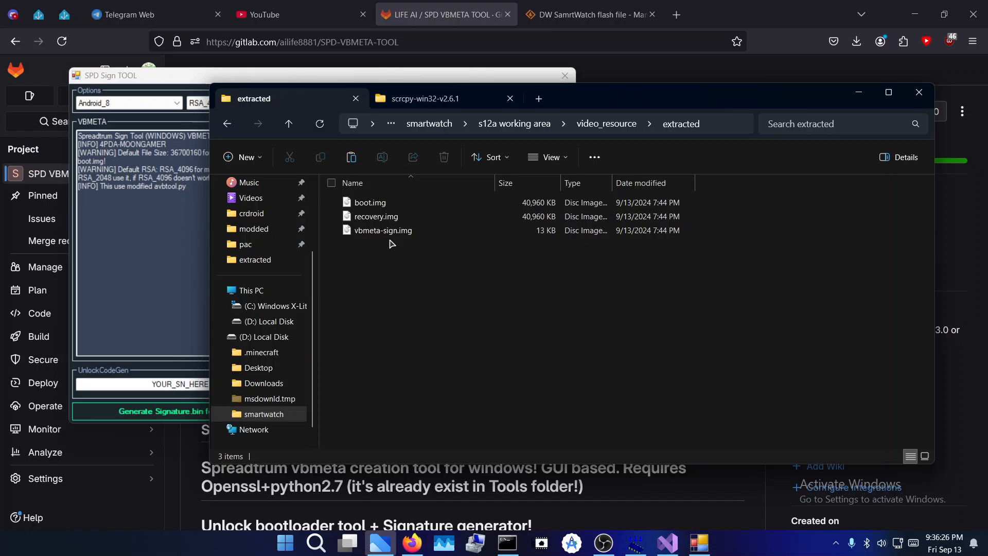
pyautogui.click(383, 230)
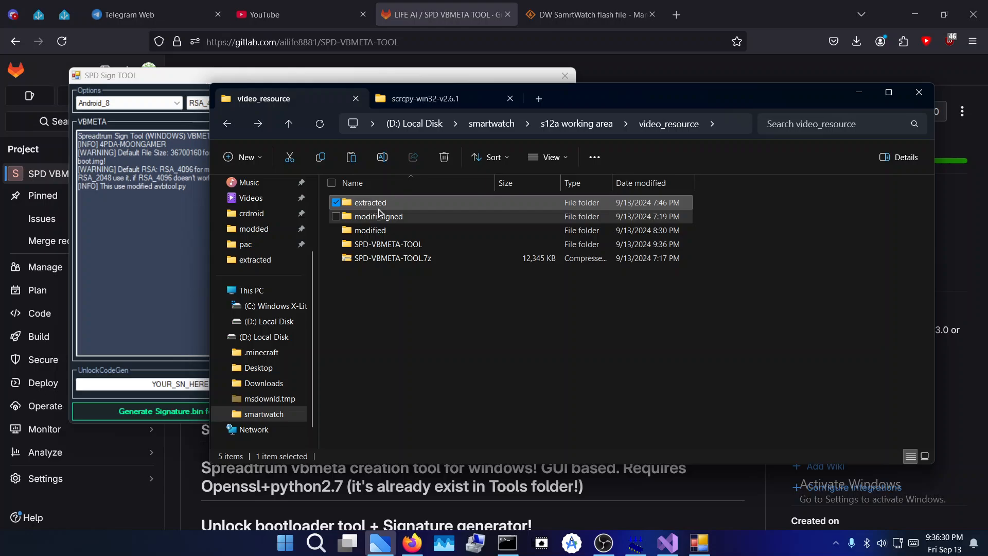
pyautogui.rightClick(450, 331)
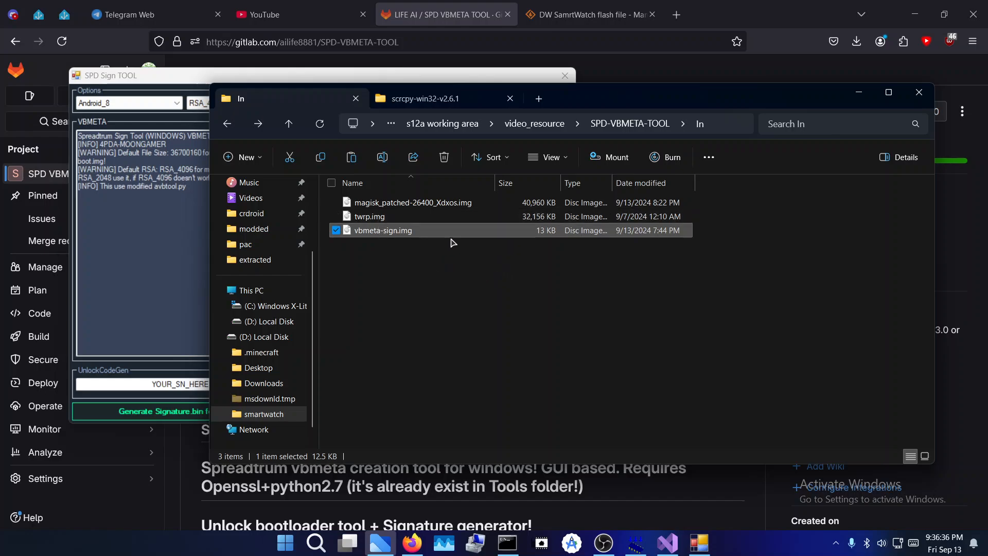
pyautogui.moveTo(350, 276)
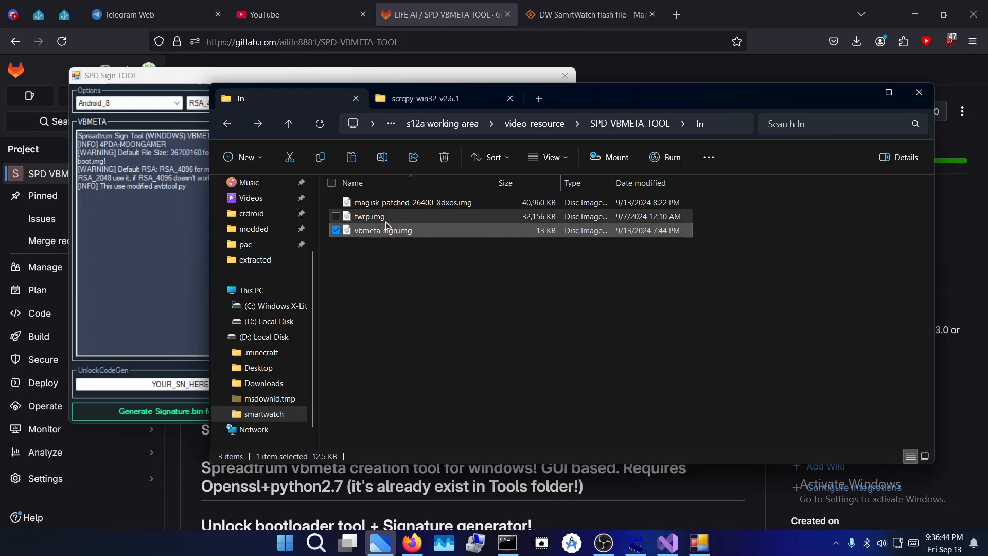
pyautogui.click(368, 216)
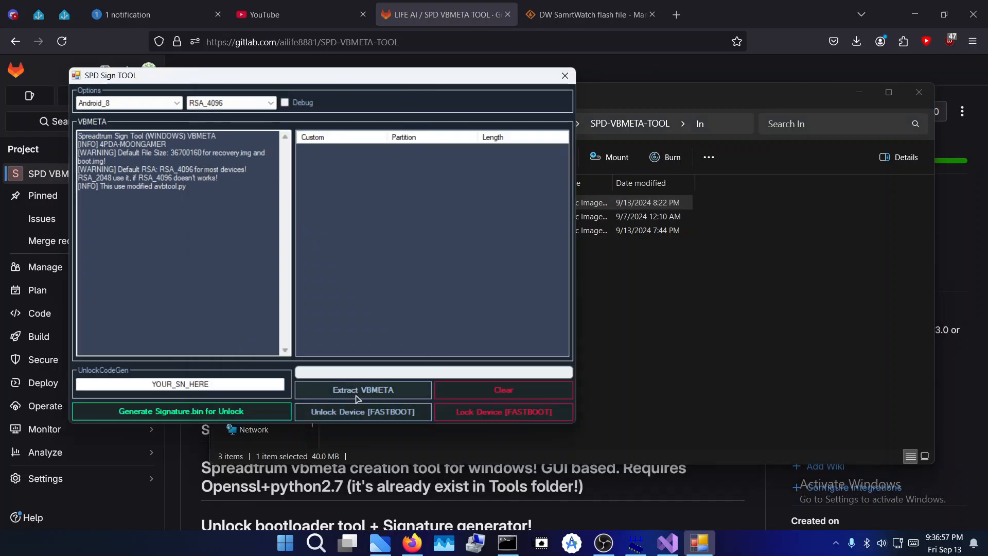
# - Extract the vbmeta partition list and tick Custom for the boot and recovery partitions
pyautogui.click(363, 389)
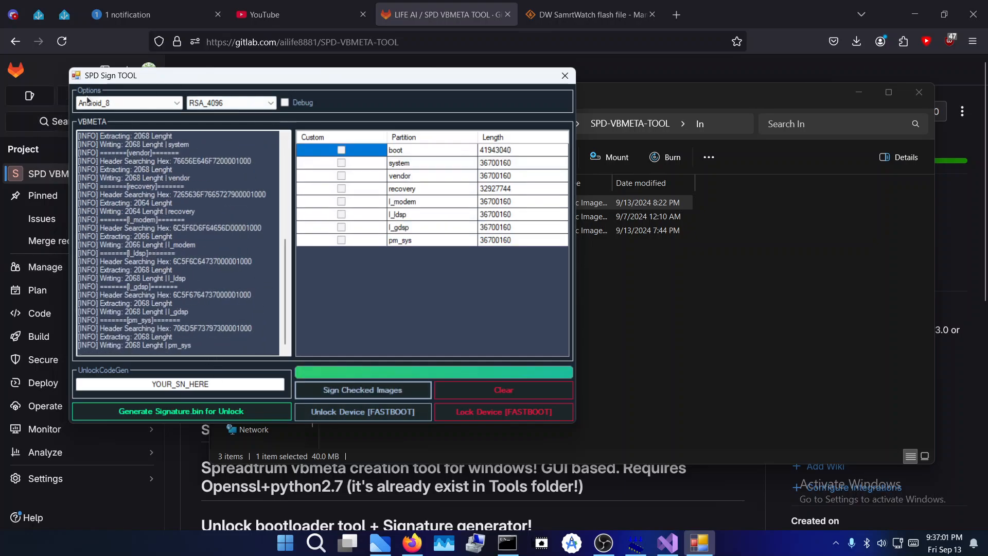
pyautogui.click(44, 429)
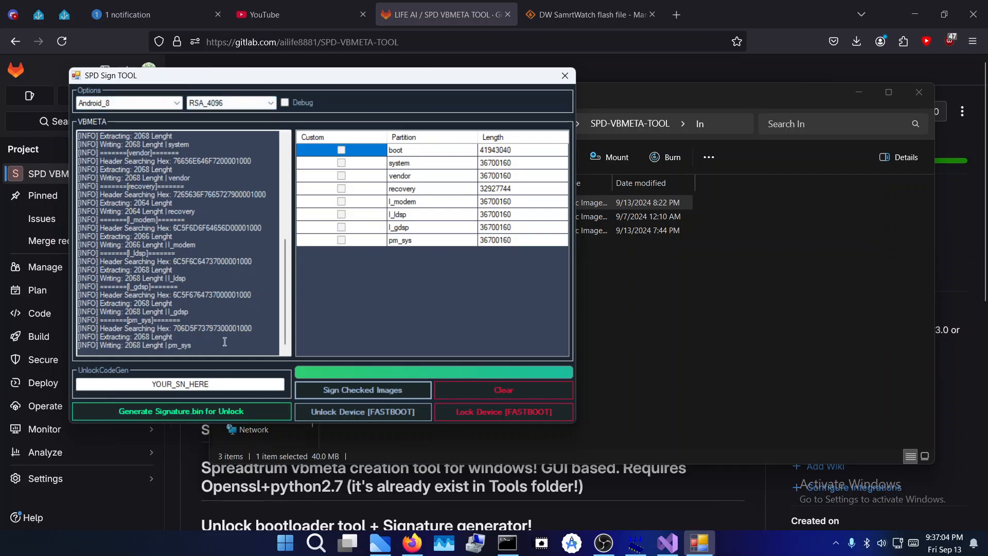
pyautogui.moveTo(363, 390)
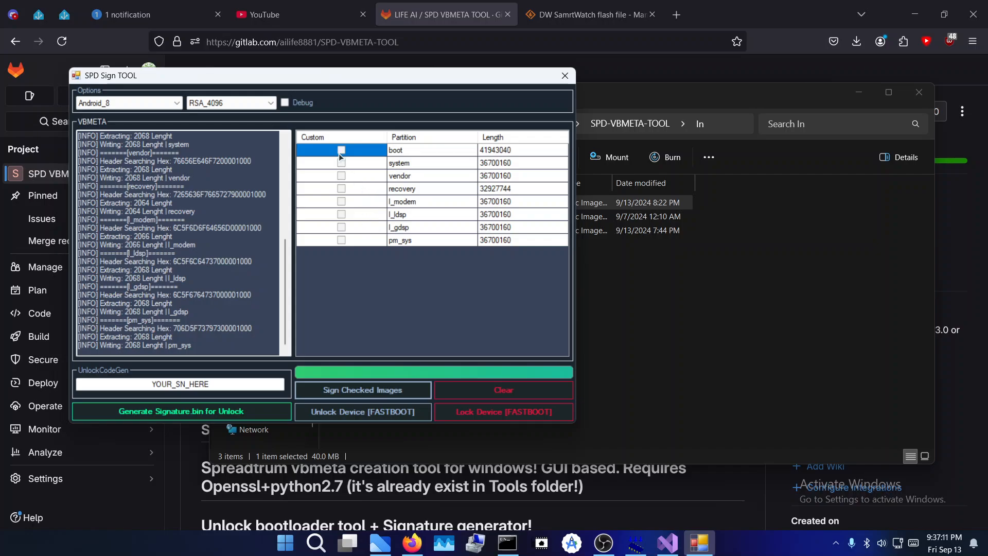
pyautogui.click(342, 150)
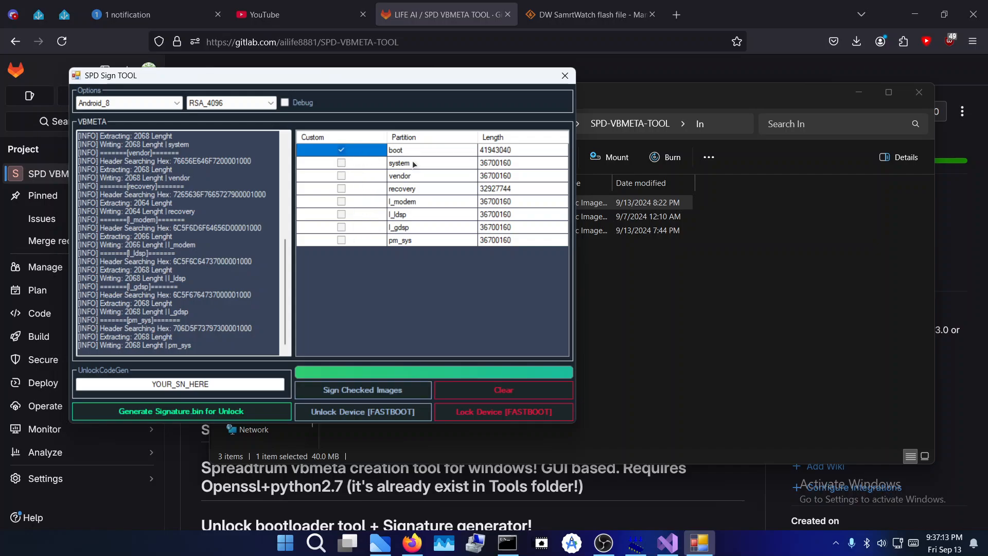
pyautogui.moveTo(348, 192)
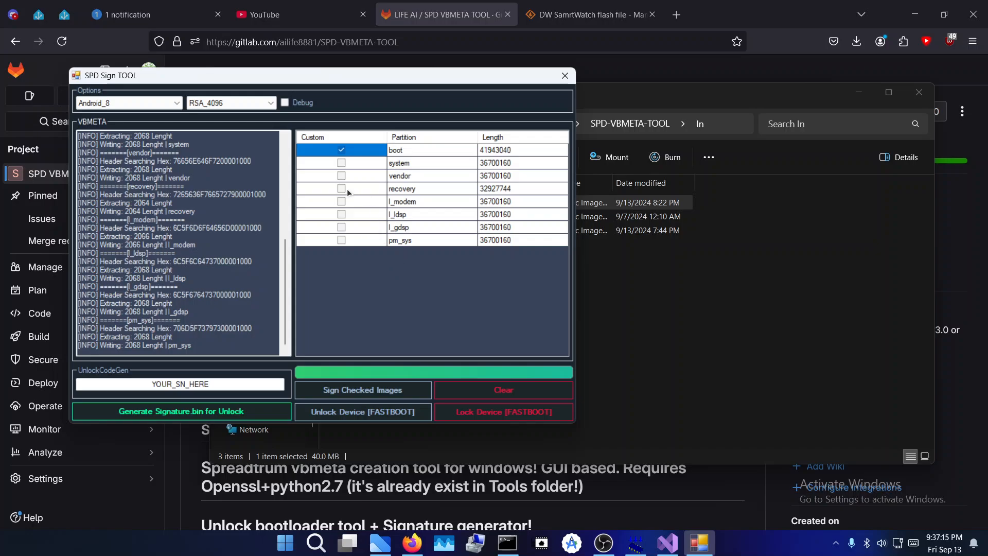
pyautogui.click(341, 188)
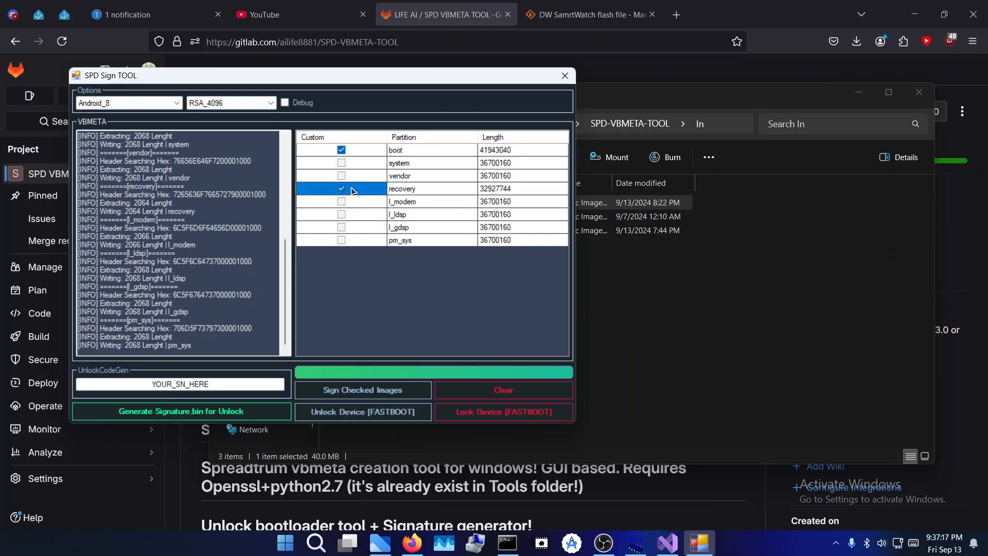
pyautogui.moveTo(388, 170)
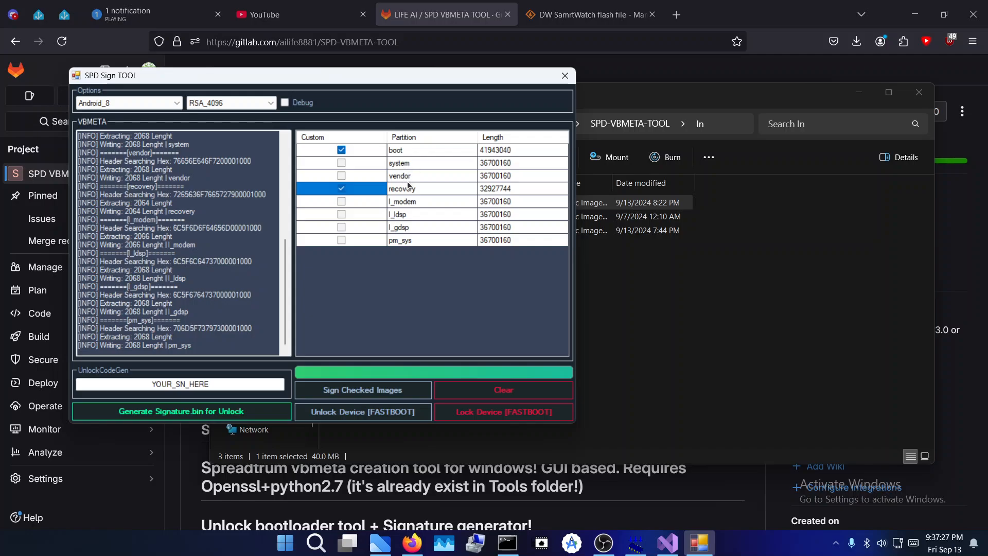
pyautogui.moveTo(456, 192)
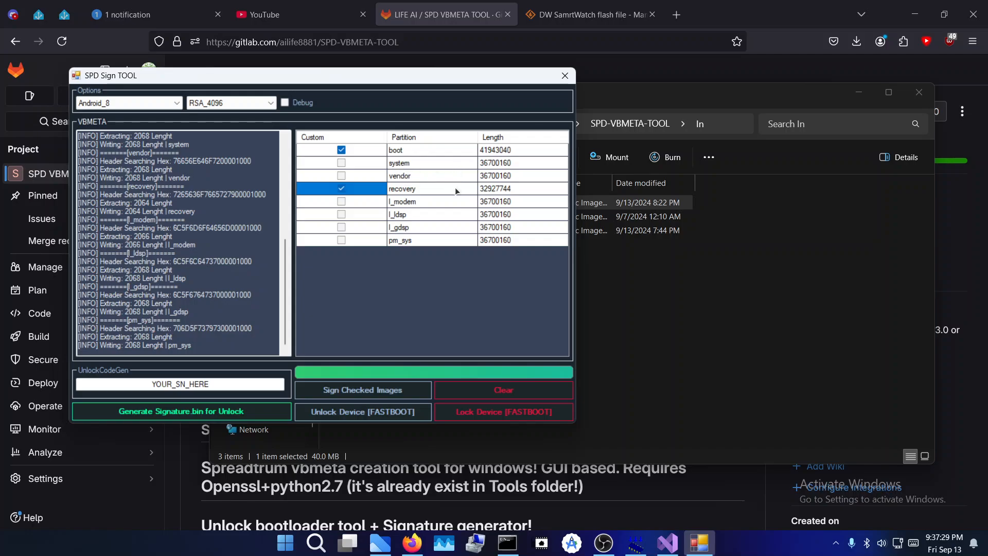
pyautogui.moveTo(434, 253)
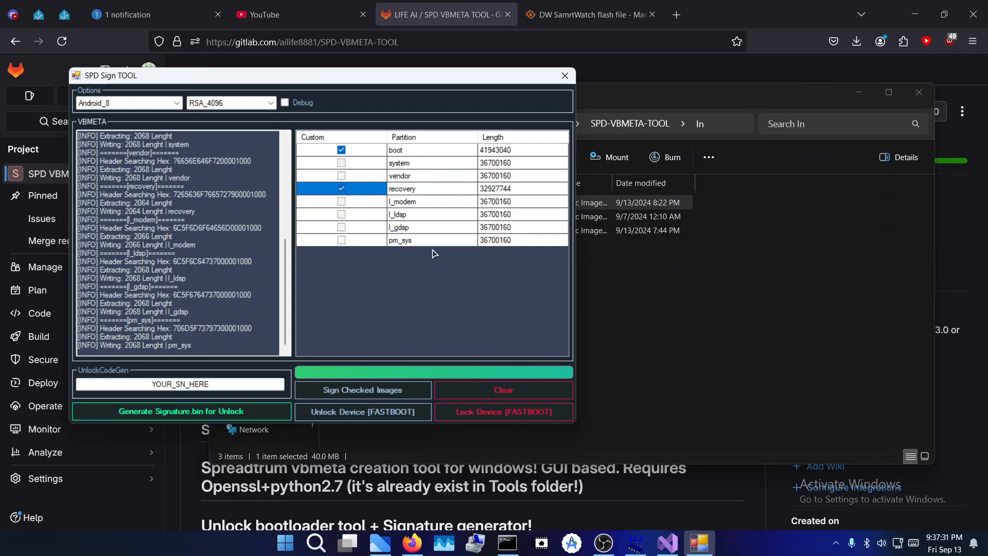
pyautogui.moveTo(676, 253)
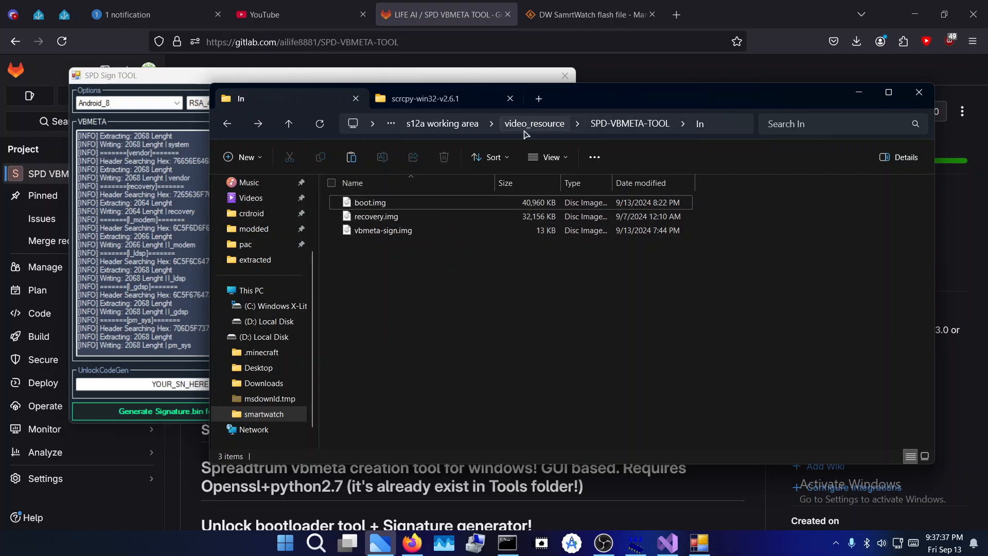
pyautogui.moveTo(550, 133)
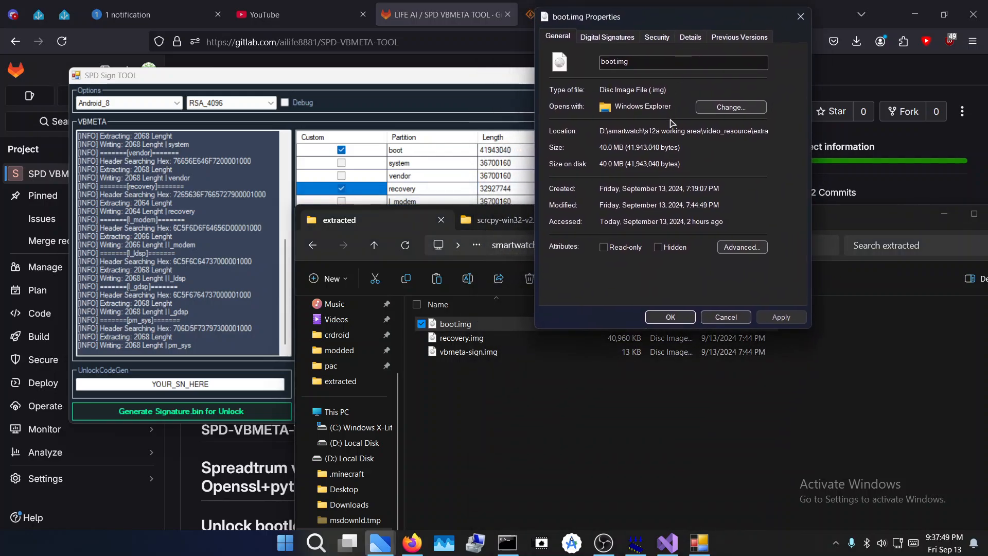
pyautogui.moveTo(636, 150)
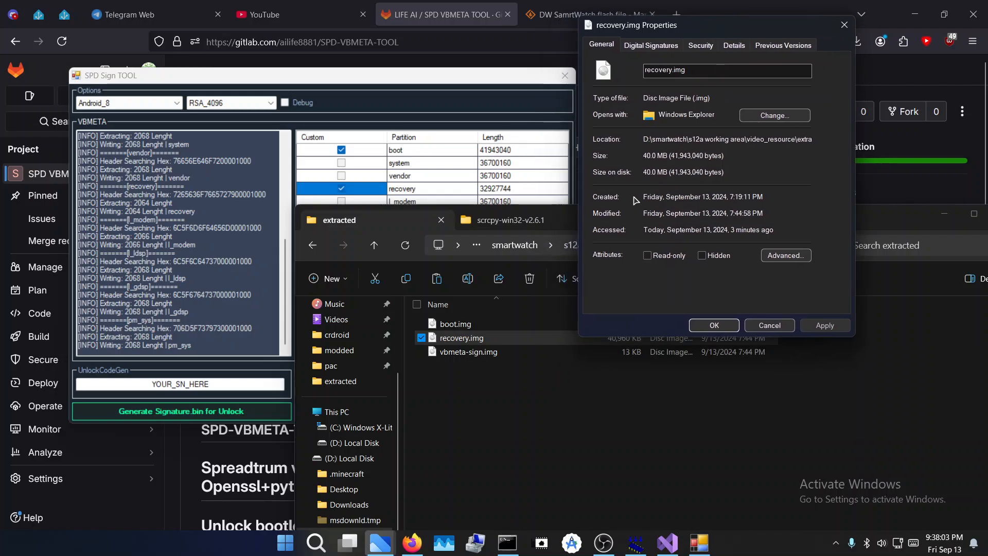
# - View the Properties of boot.img and recovery.img (both 40.0 MB) and return to video_resource
pyautogui.doubleClick(687, 155)
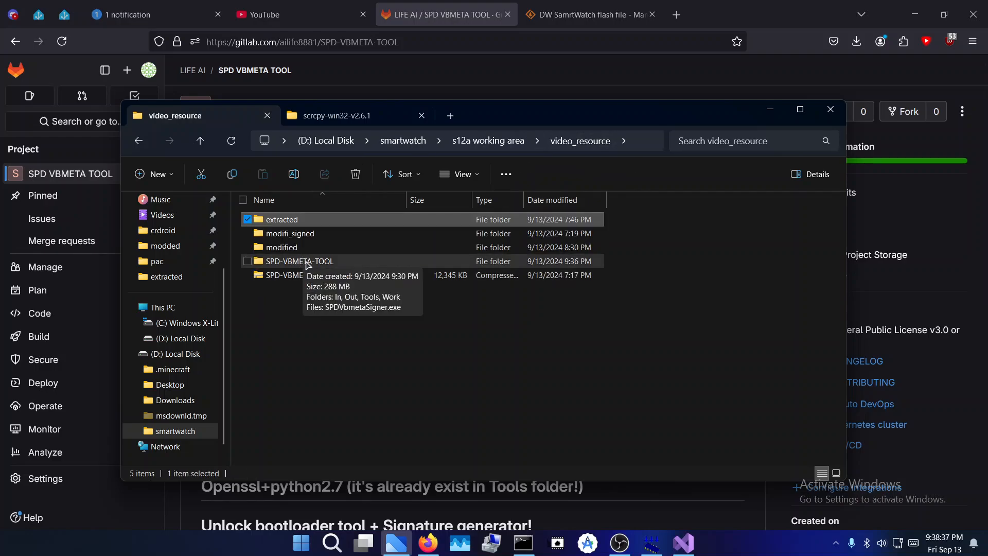
# - Enter the SPD-VBMETA-TOOL folder, then switch to ResearchDownload on the taskbar
pyautogui.doubleClick(300, 261)
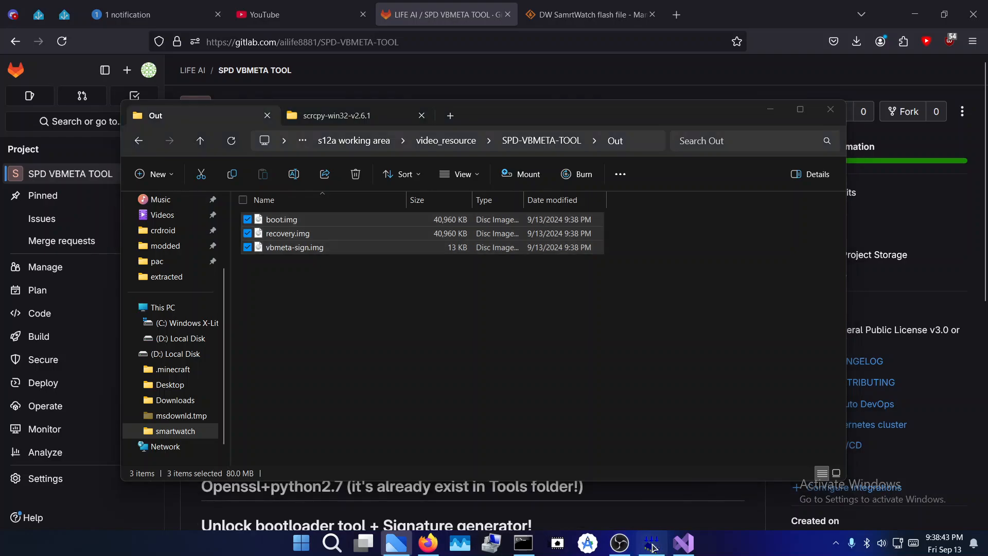
pyautogui.click(651, 543)
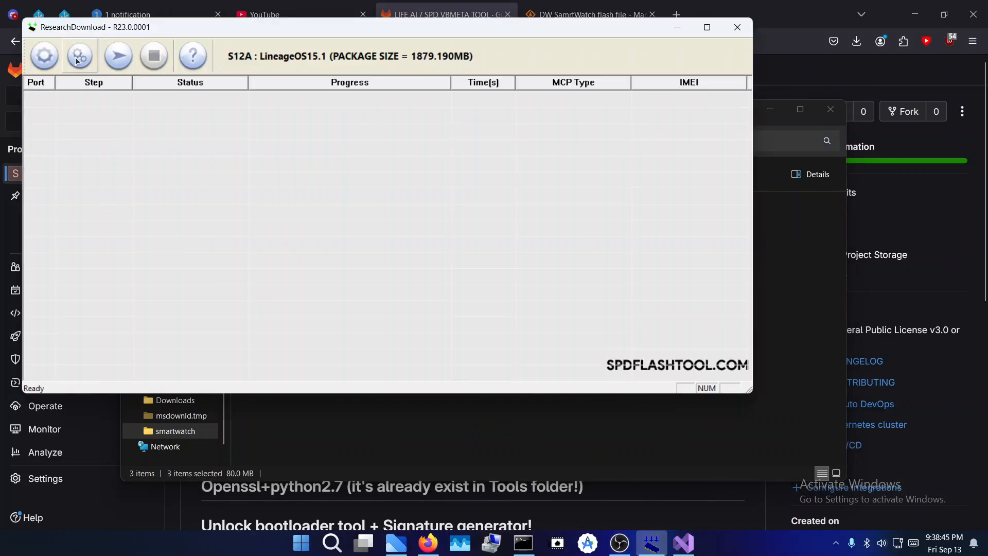
# - In the download settings, tick the BOOT partition and start browsing for a new VBMETA file
pyautogui.click(80, 56)
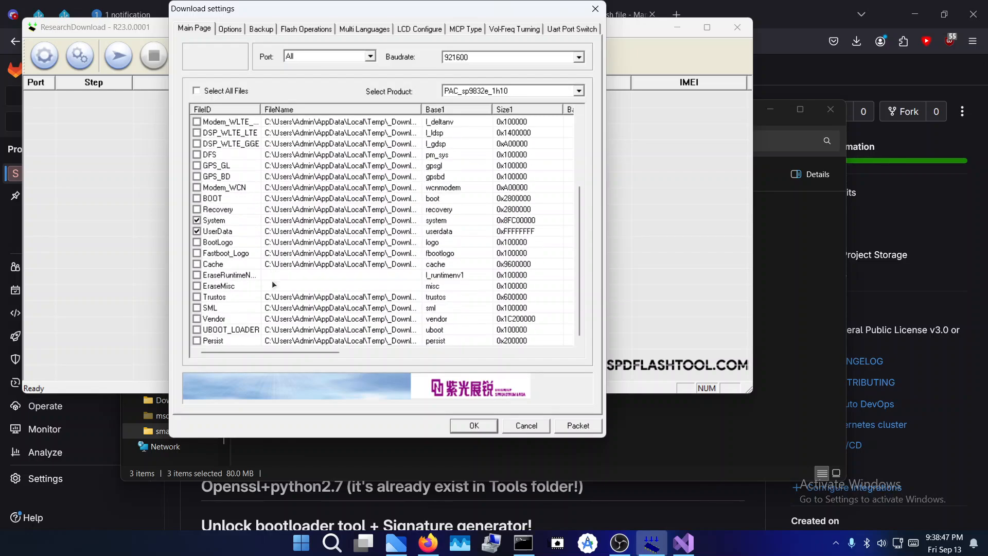
pyautogui.scroll(3)
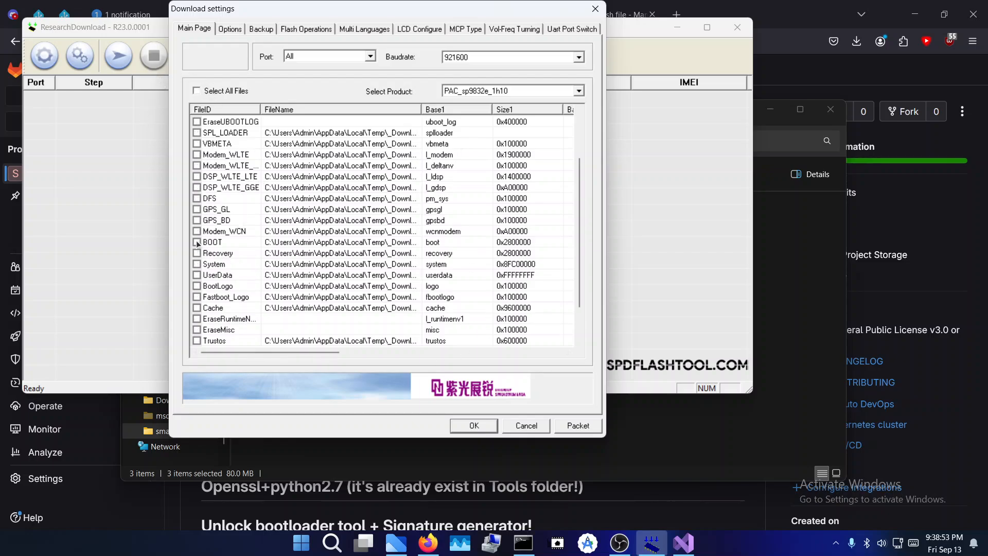
pyautogui.click(197, 242)
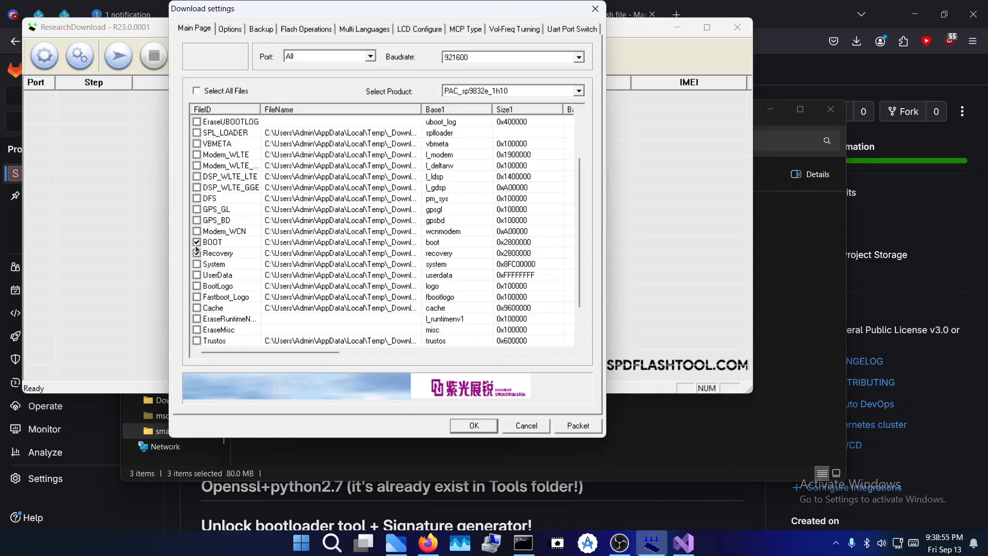
pyautogui.click(196, 143)
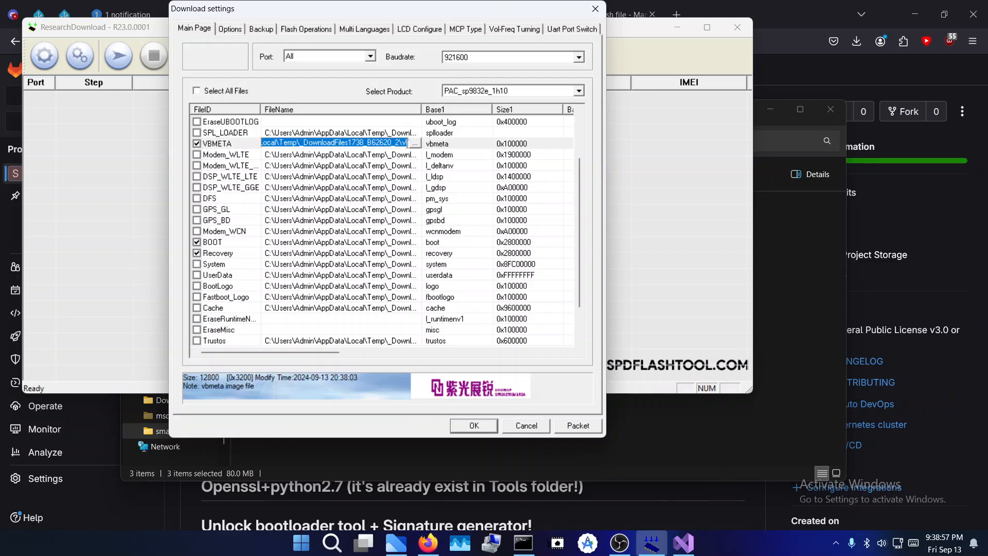
pyautogui.click(414, 143)
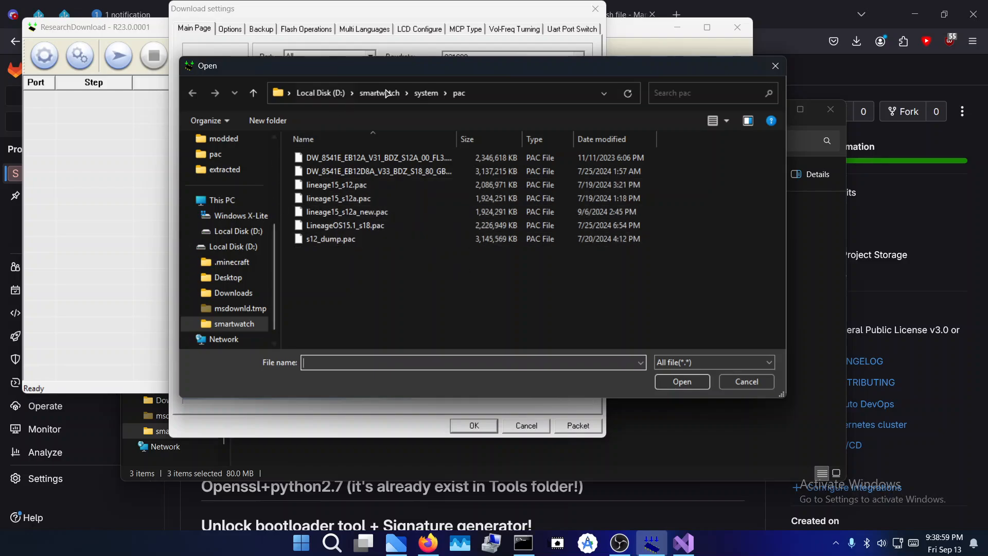
# - Select the signed vbmeta image from SPD-VBMETA-TOOL\Out and confirm the partition settings with OK
pyautogui.click(379, 92)
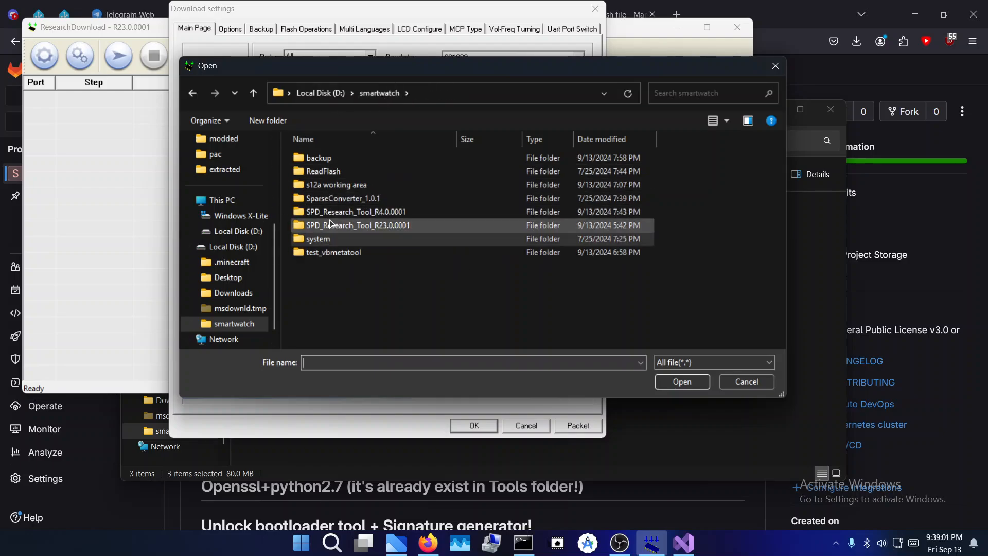
pyautogui.doubleClick(336, 185)
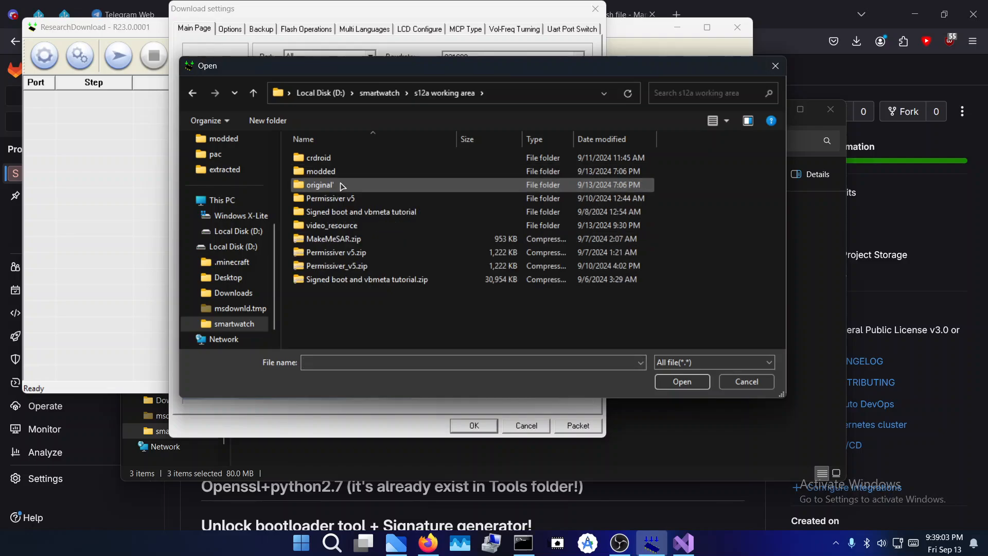
pyautogui.doubleClick(330, 225)
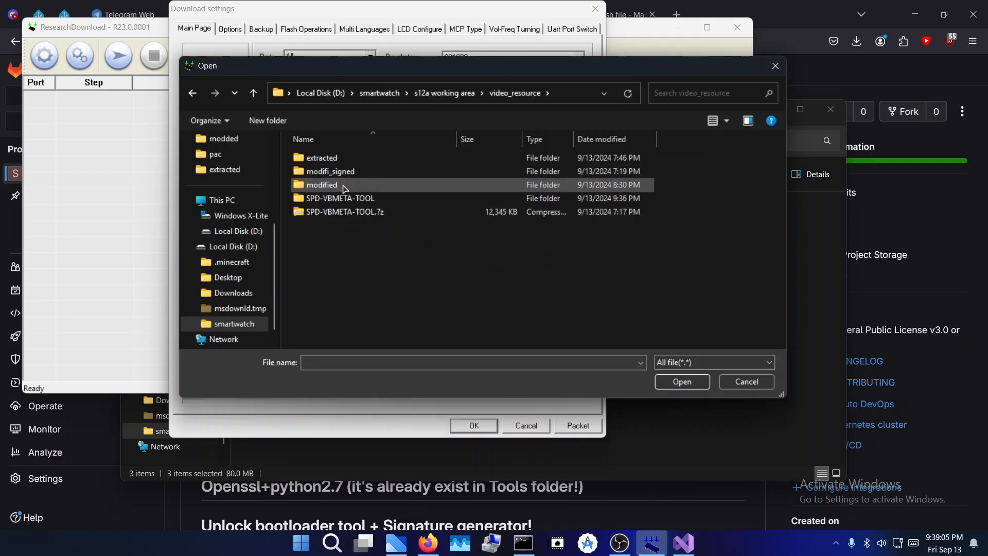
pyautogui.doubleClick(338, 198)
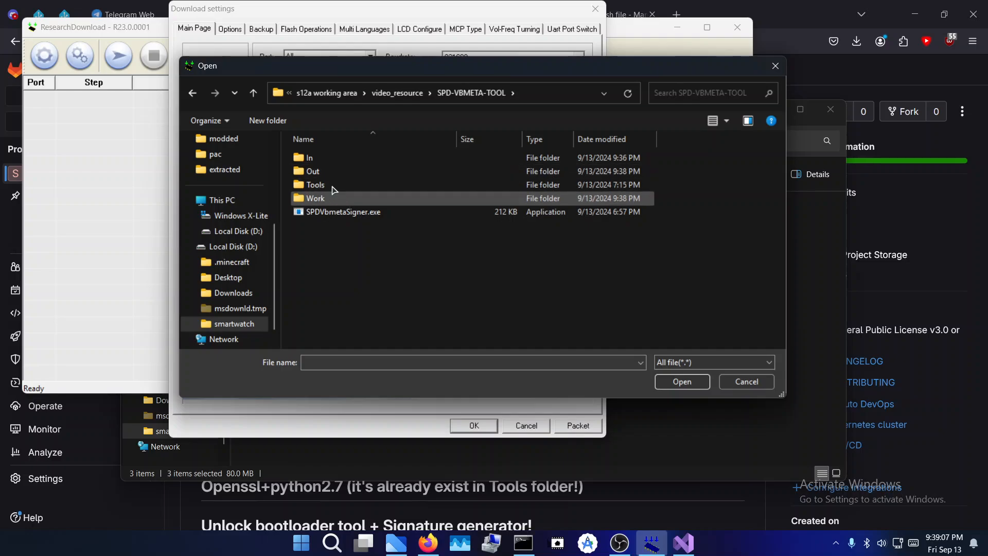
pyautogui.doubleClick(313, 171)
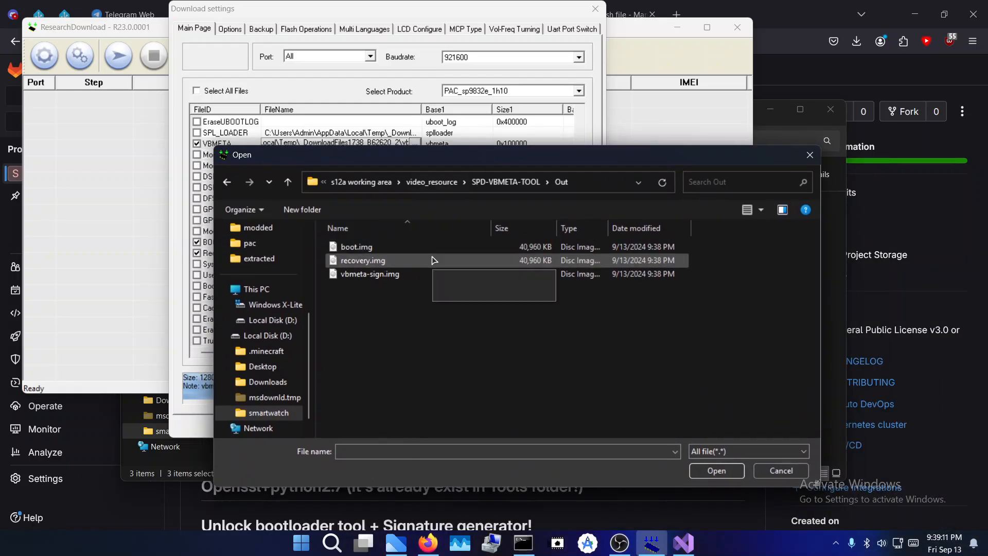
pyautogui.click(716, 471)
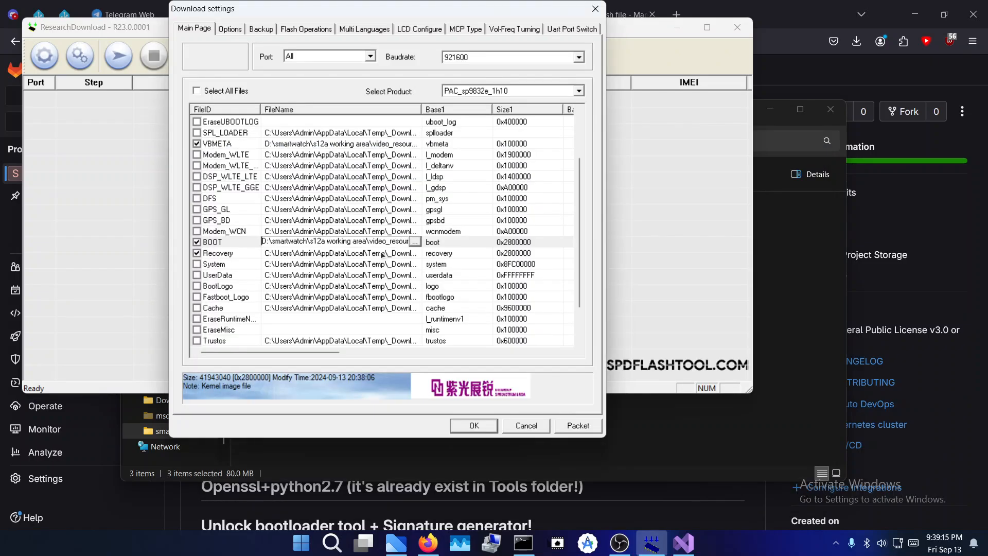
pyautogui.click(414, 241)
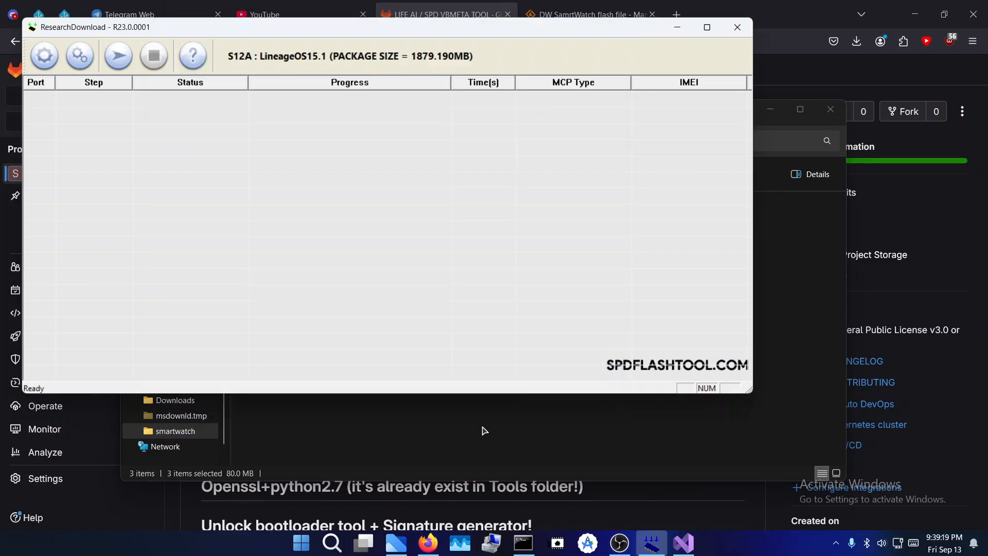
pyautogui.moveTo(501, 522)
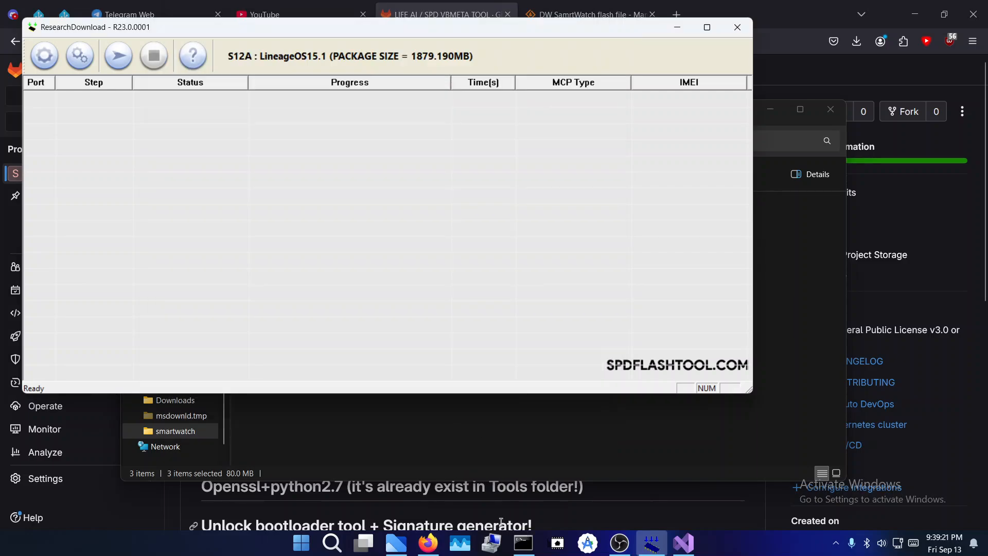
# - Clear the earlier adb output in Command Prompt, then select Device Manager in Computer Management
pyautogui.click(523, 542)
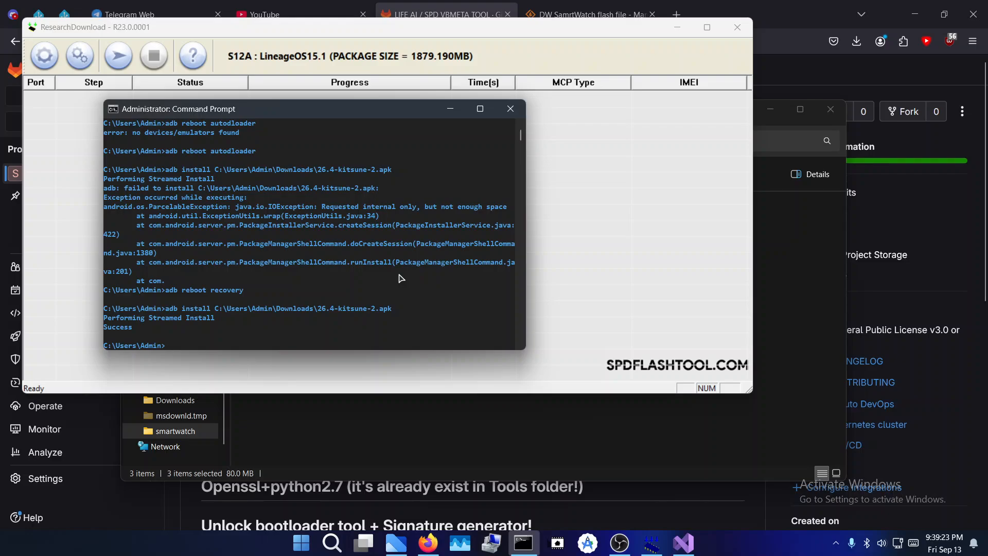
pyautogui.write('adb re')
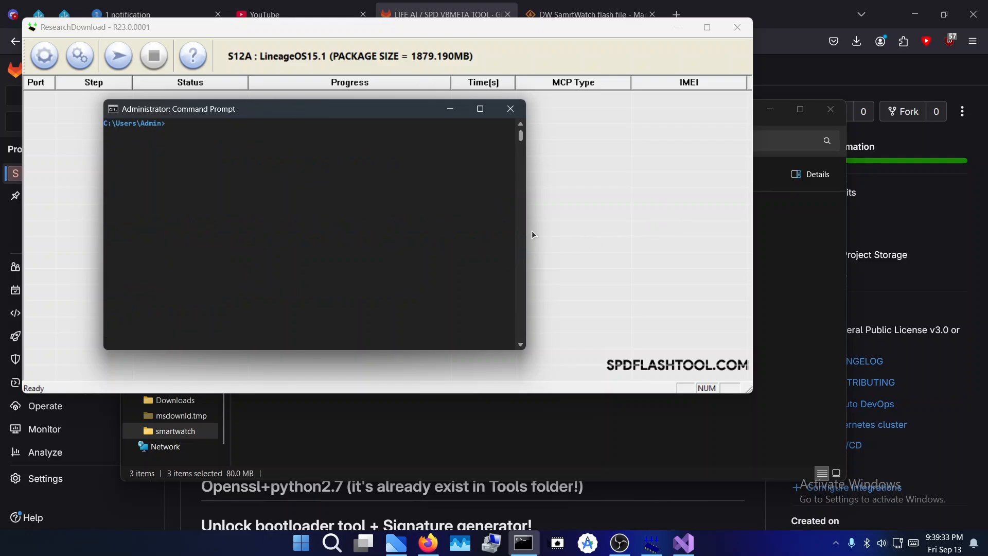
pyautogui.click(509, 108)
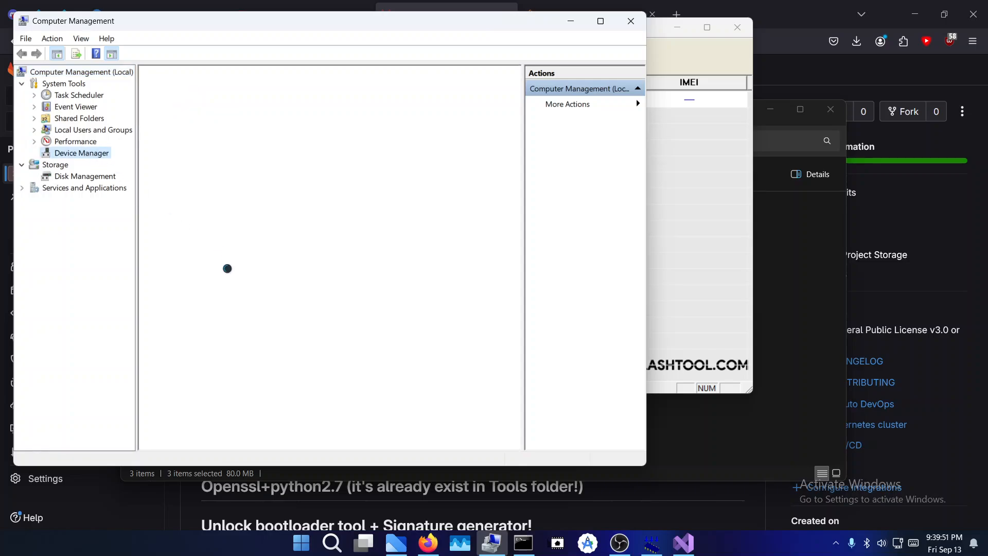
# - Expand Ports to confirm the SPRD ports, then launch scrcpy.exe to mirror the watch's home screen
pyautogui.click(82, 153)
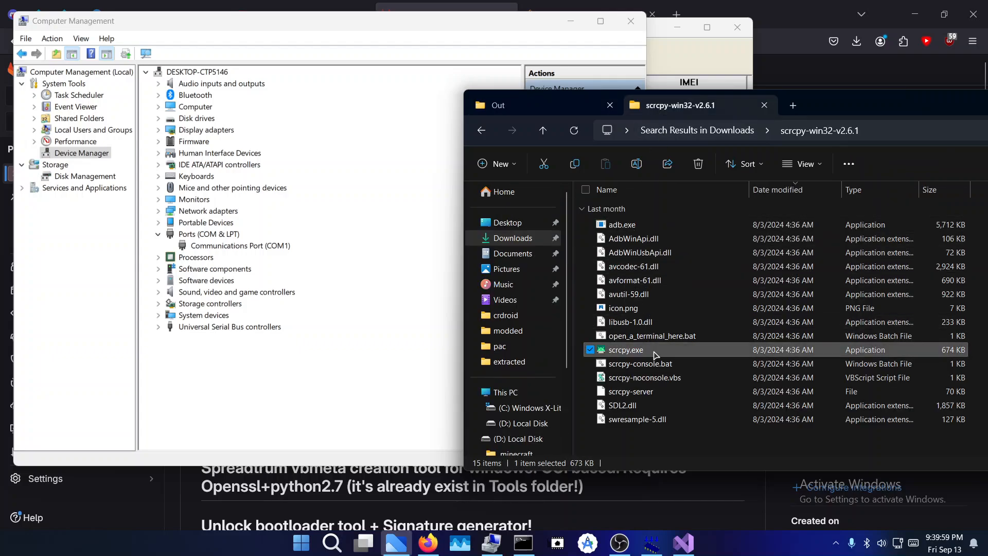
pyautogui.moveTo(650, 356)
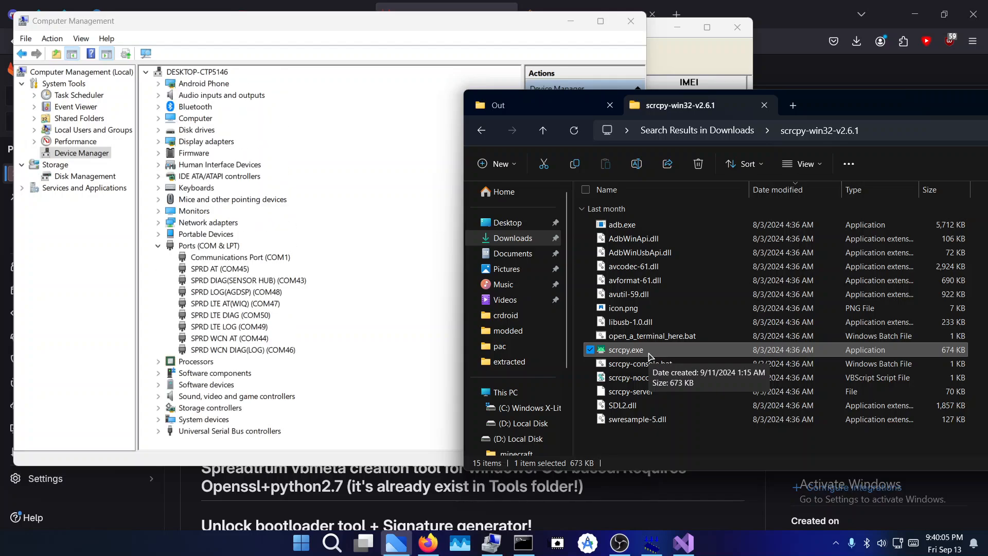
pyautogui.doubleClick(624, 350)
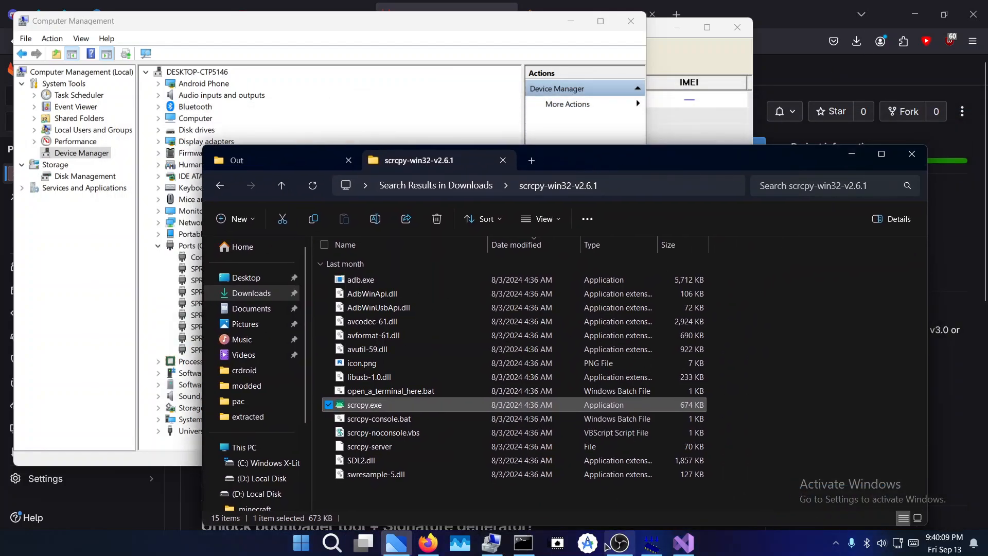
pyautogui.doubleClick(363, 404)
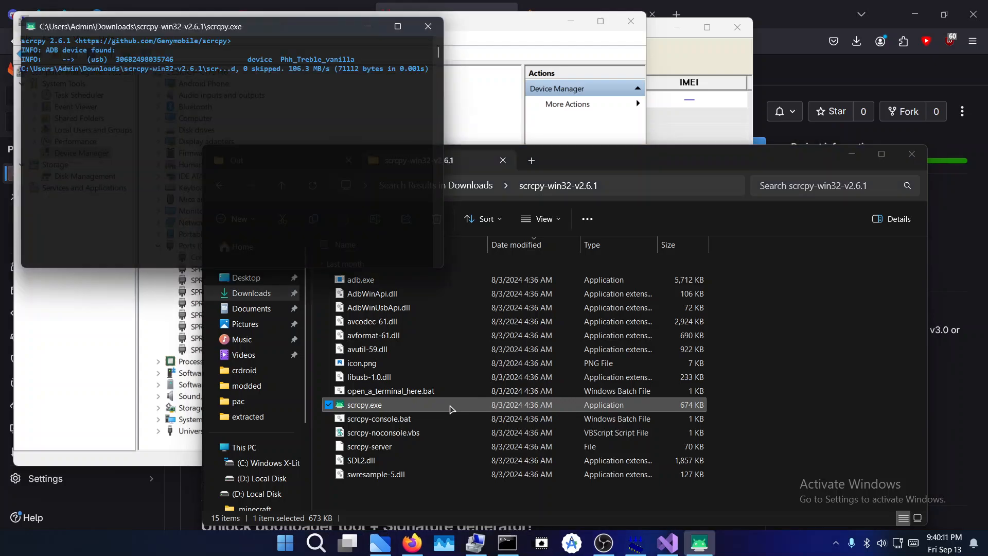
pyautogui.doubleClick(364, 405)
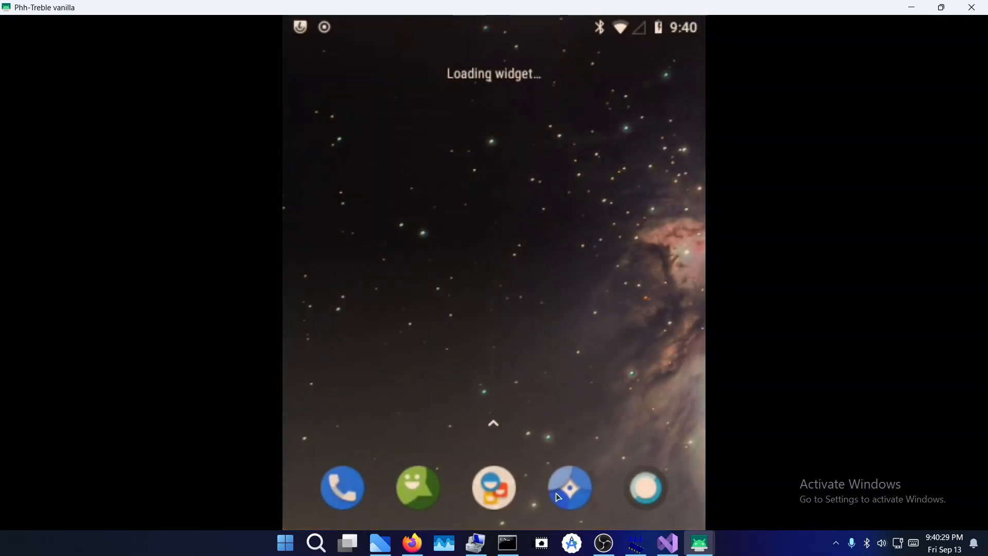
# - Run 'adb reboot recovery' from Command Prompt to send the watch into recovery mode
pyautogui.click(507, 542)
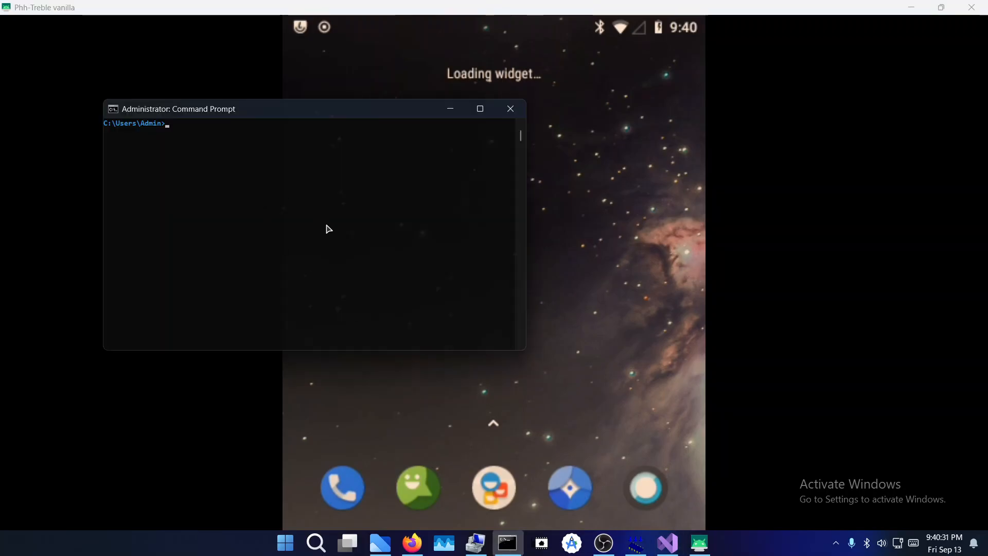
pyautogui.write('adb re')
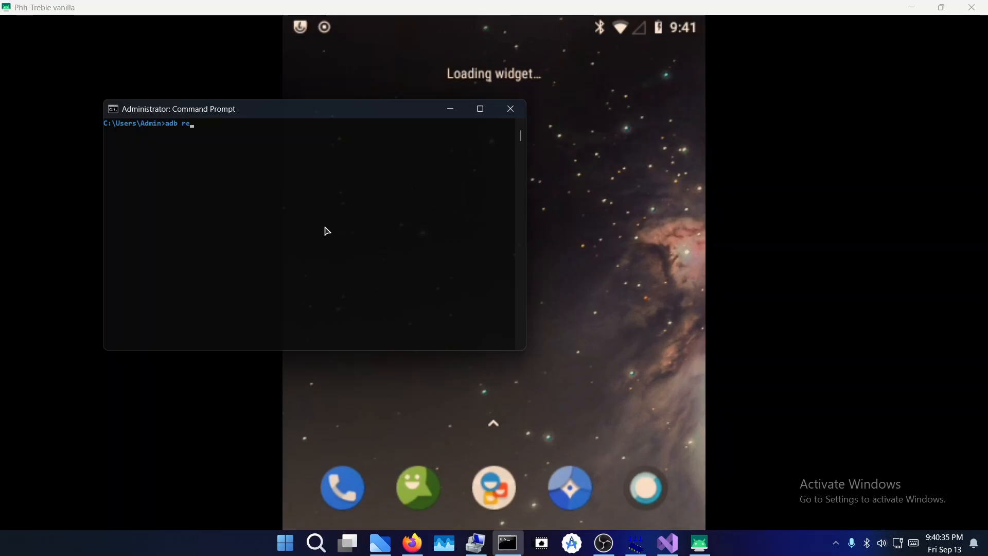
pyautogui.write('boot rec')
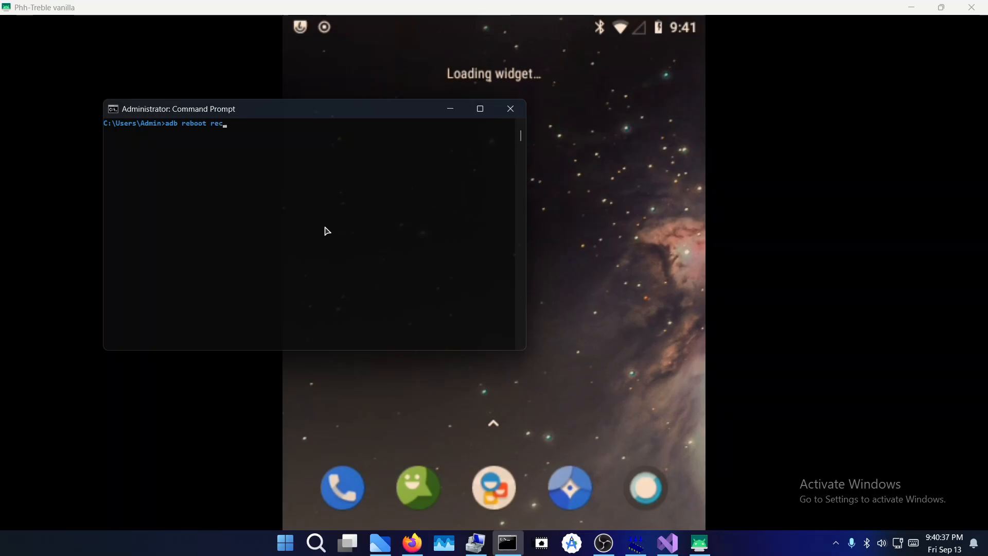
pyautogui.write('overy')
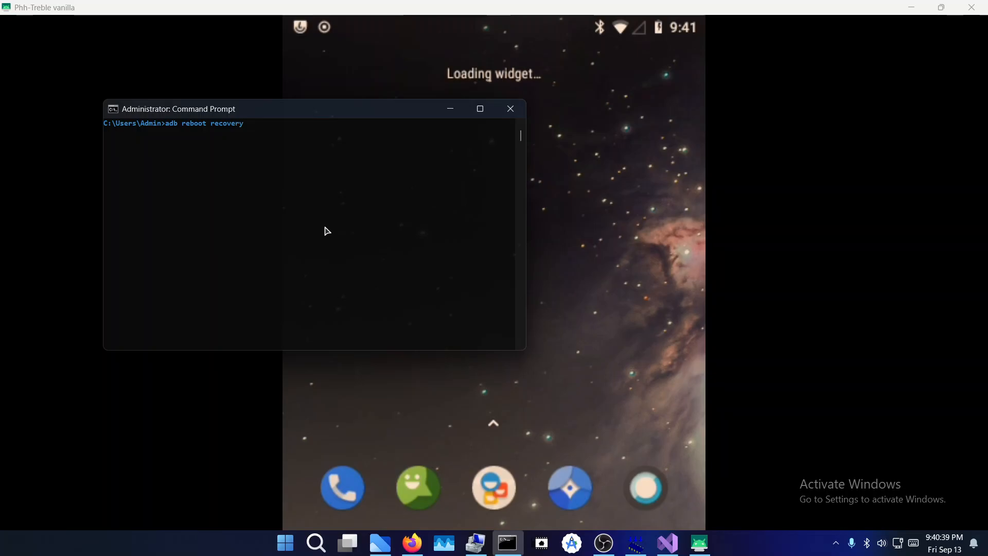
pyautogui.press('Return')
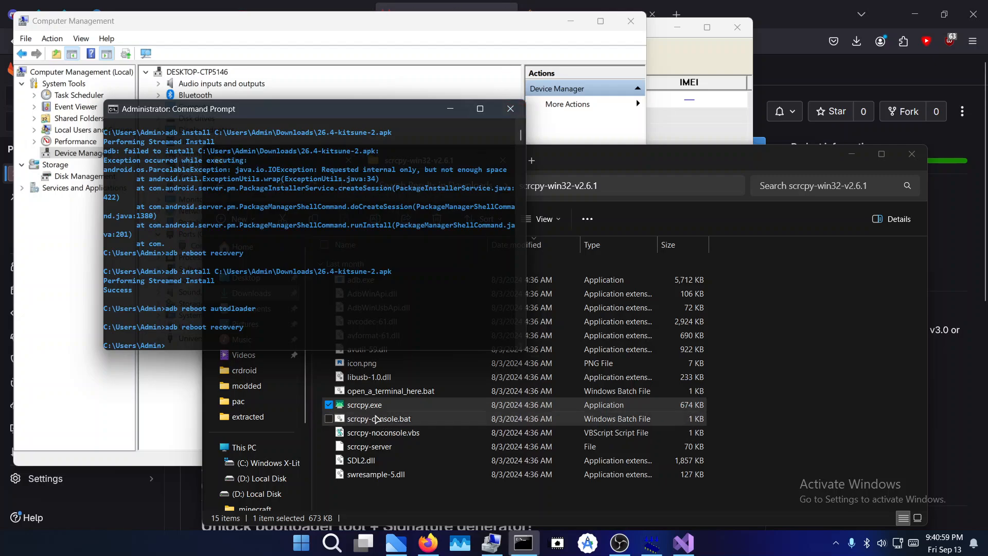
# - Relaunch scrcpy.exe to mirror the phone's camera pointed at the watch screen
pyautogui.doubleClick(364, 404)
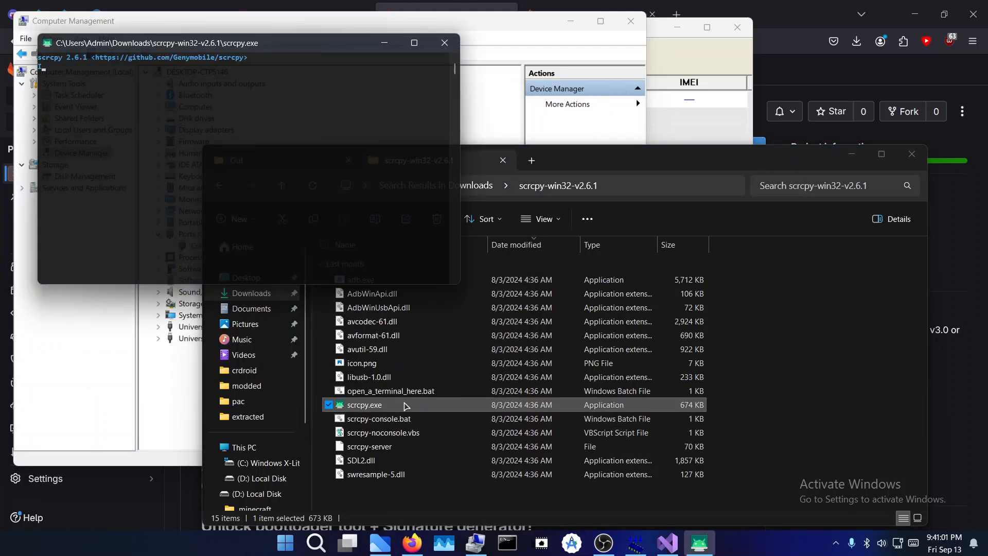
pyautogui.doubleClick(365, 405)
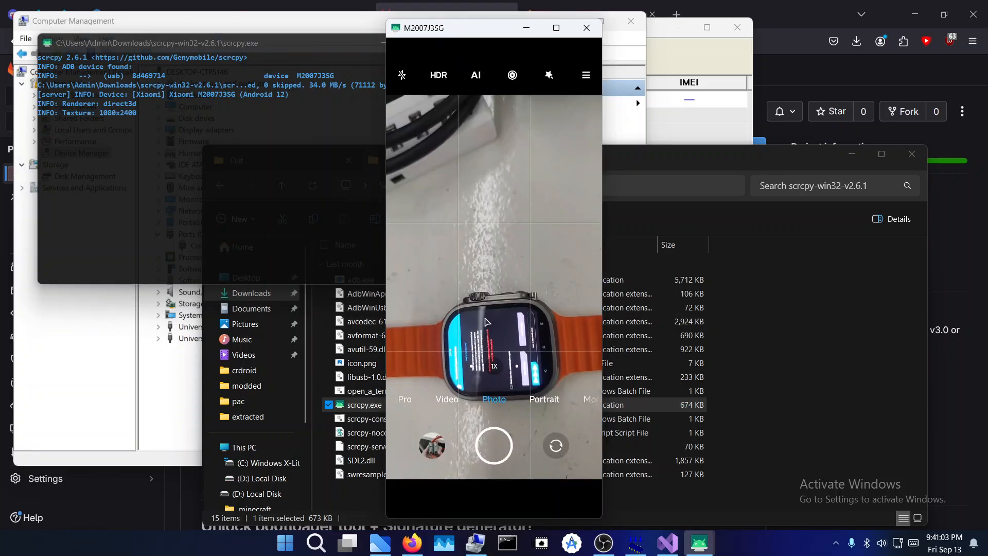